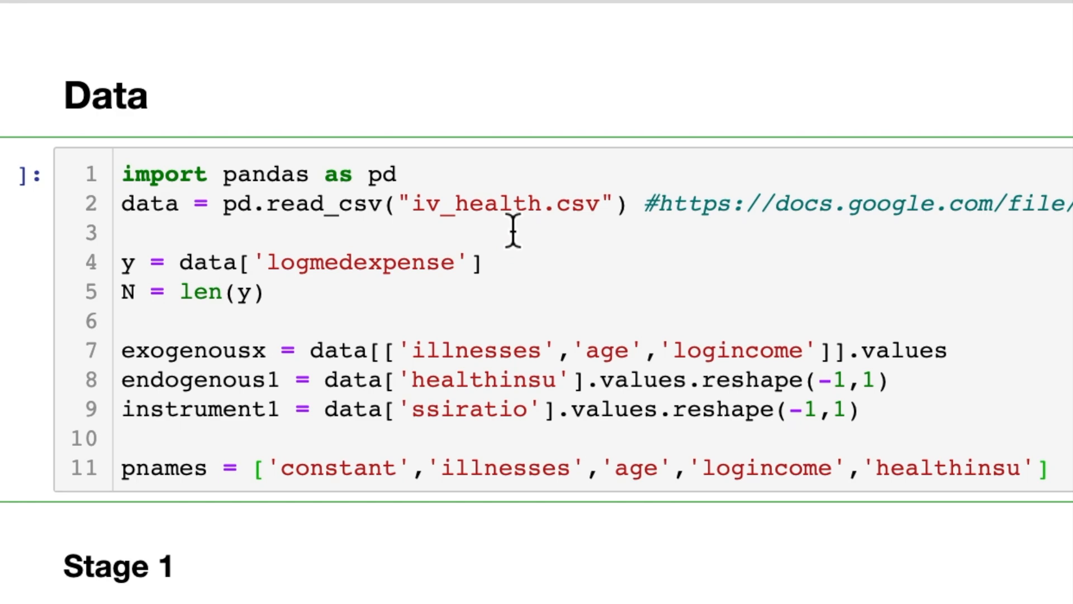
Highlight iv_health.csv, the logmedexpense outcome y, and the healthinsu endogenous regressor.
double_click(475, 204)
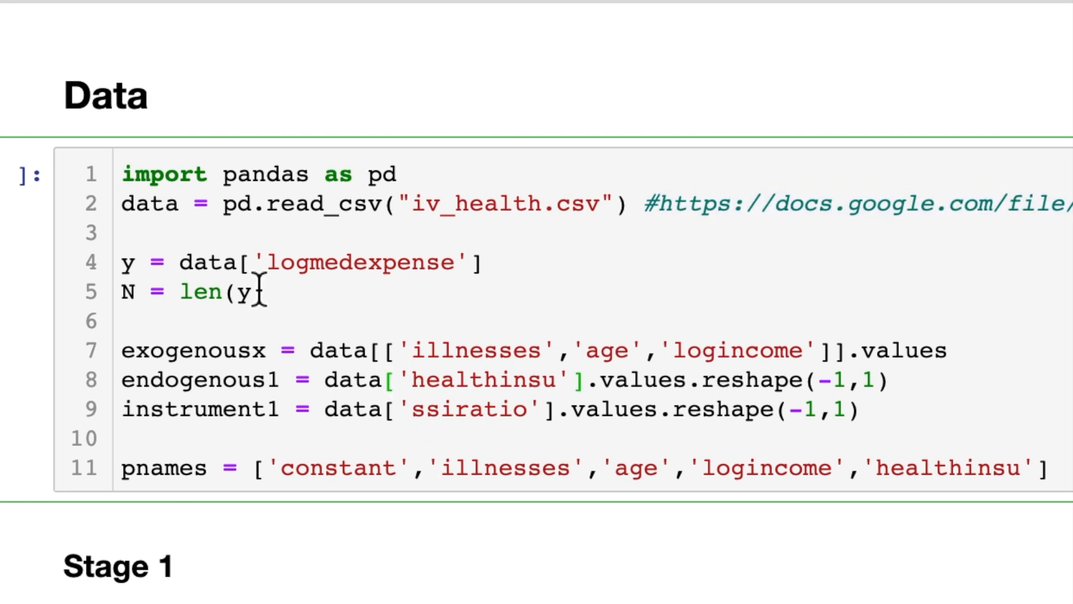
drag(179, 262, 482, 262)
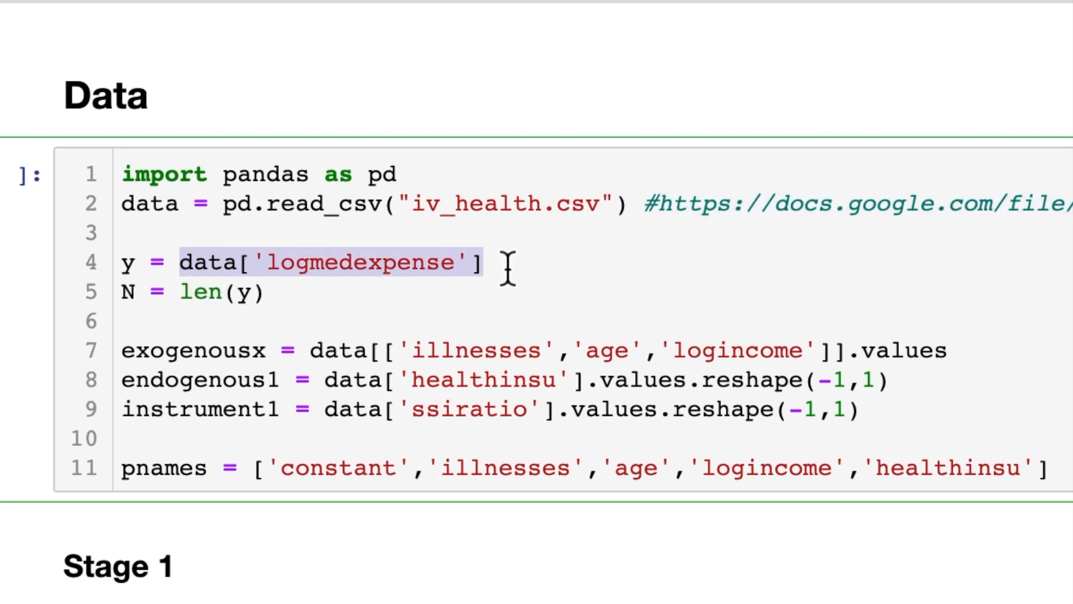
double_click(192, 350)
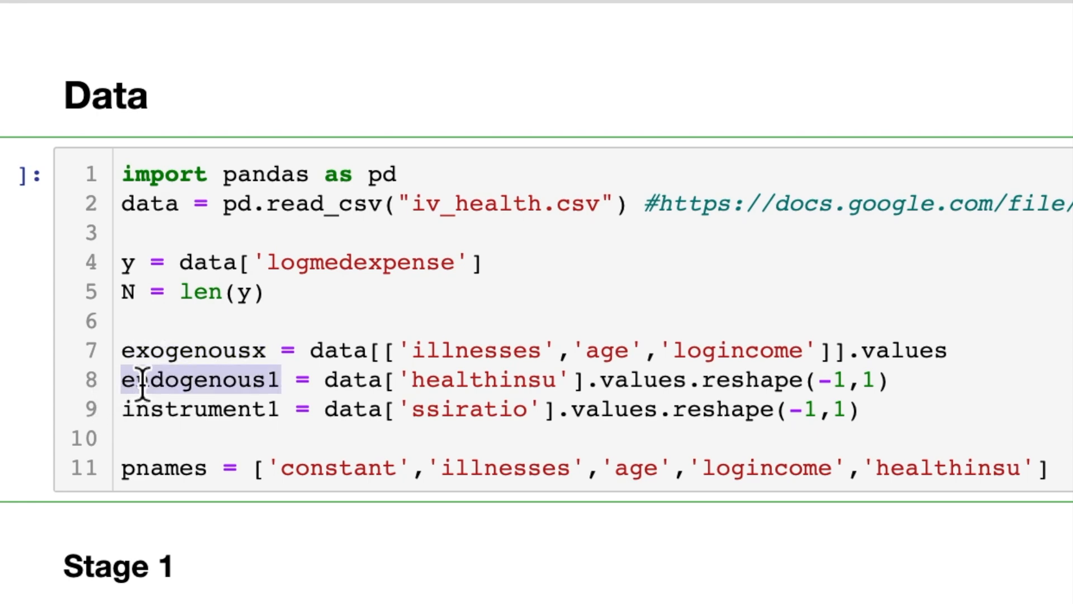
double_click(482, 380)
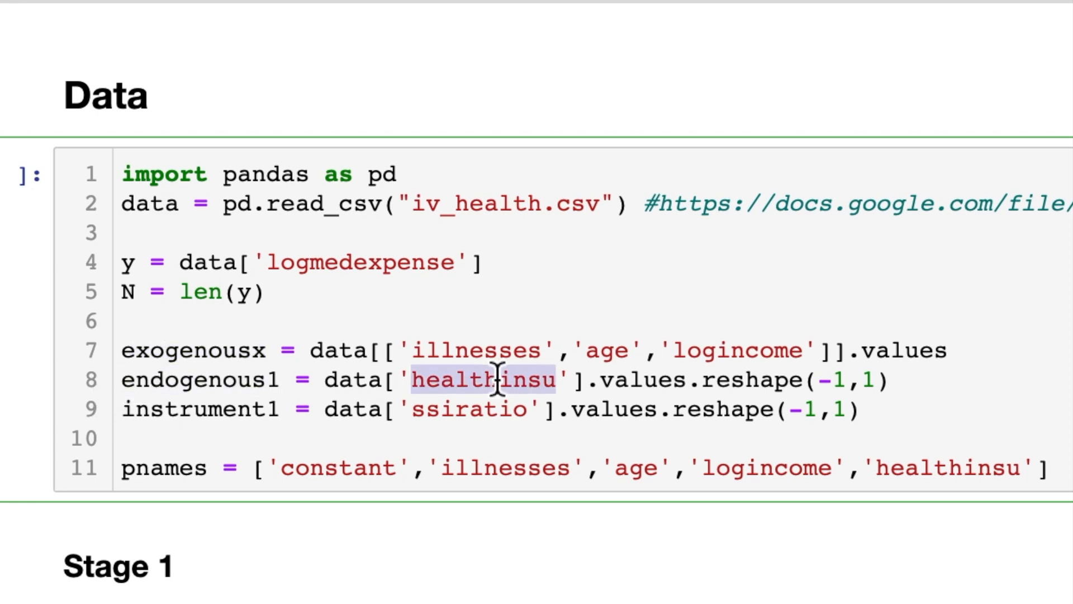
click(236, 409)
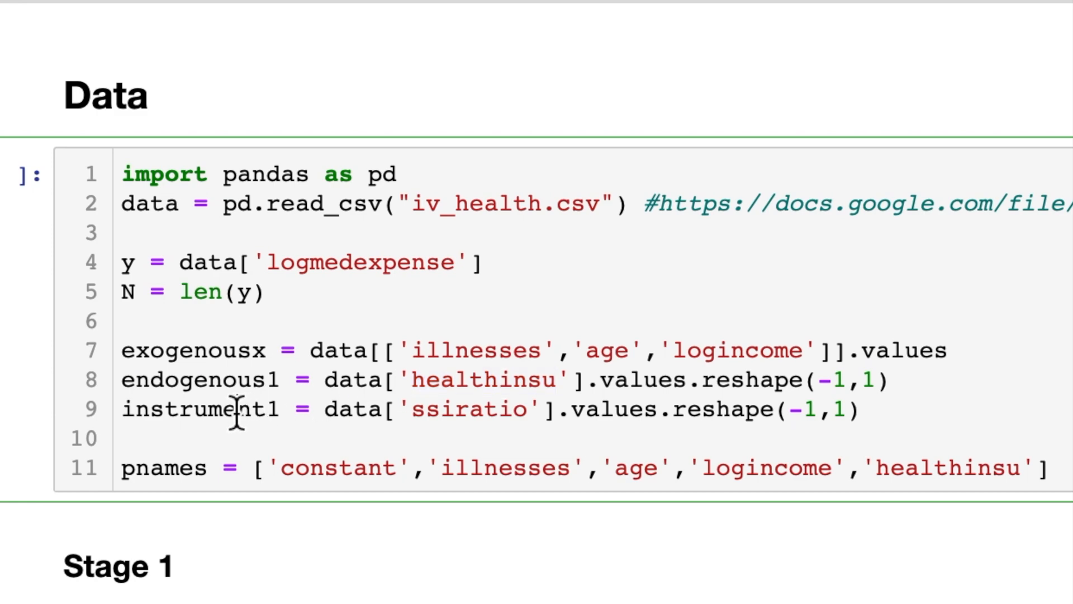
Highlight instrument1, the exogenous variable names, and age among the parameter names.
double_click(199, 409)
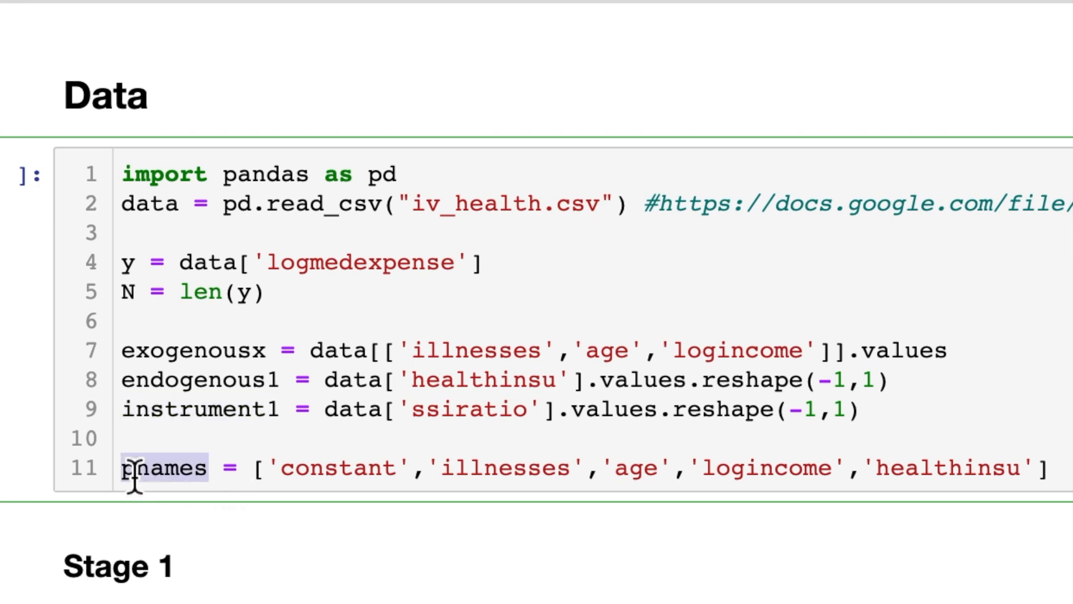
click(487, 350)
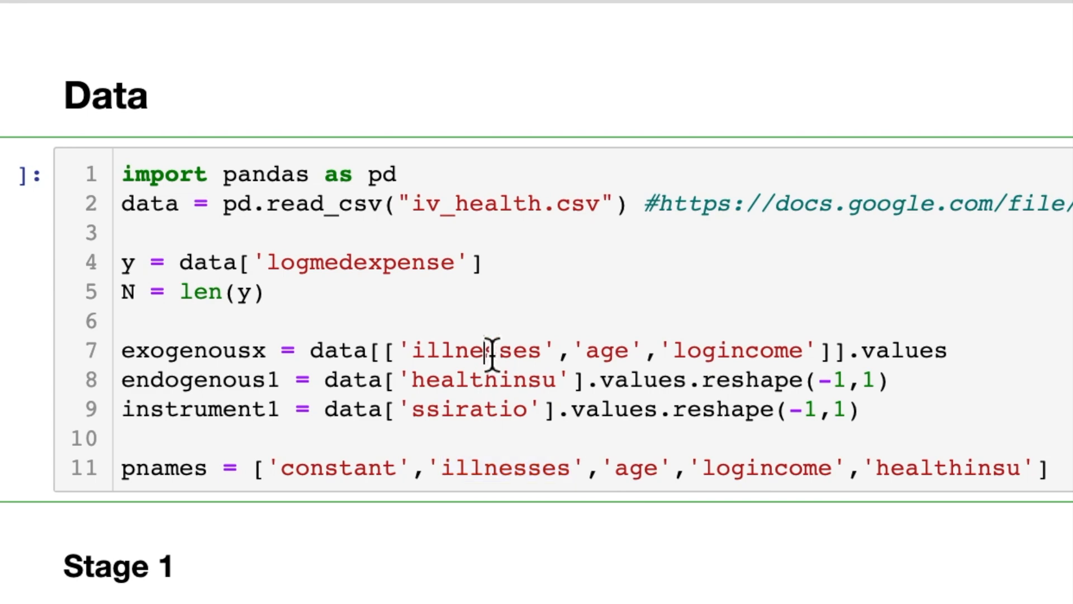
double_click(636, 467)
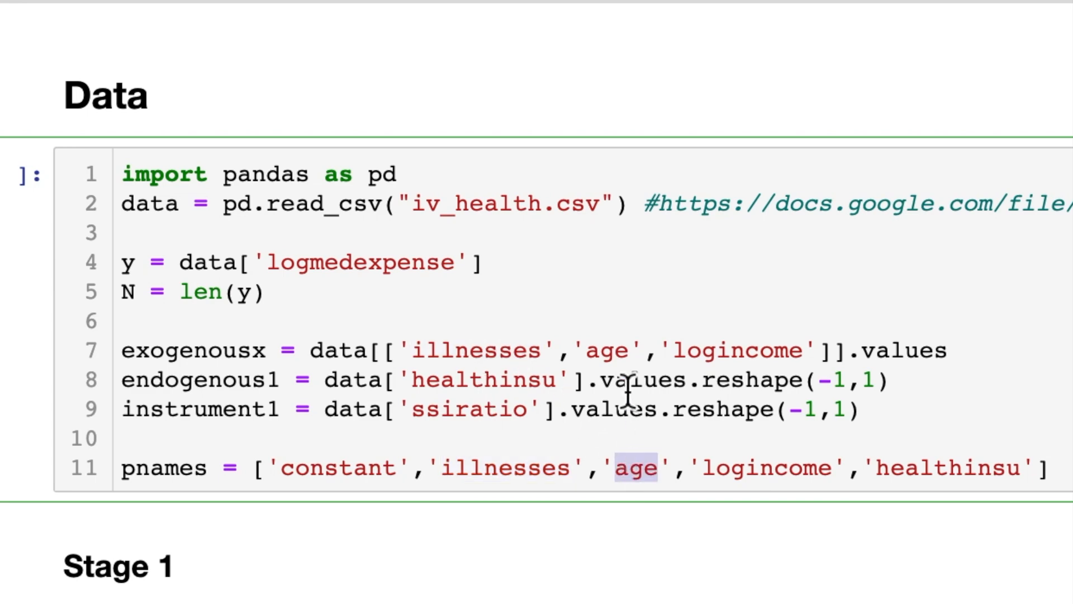
double_click(737, 350)
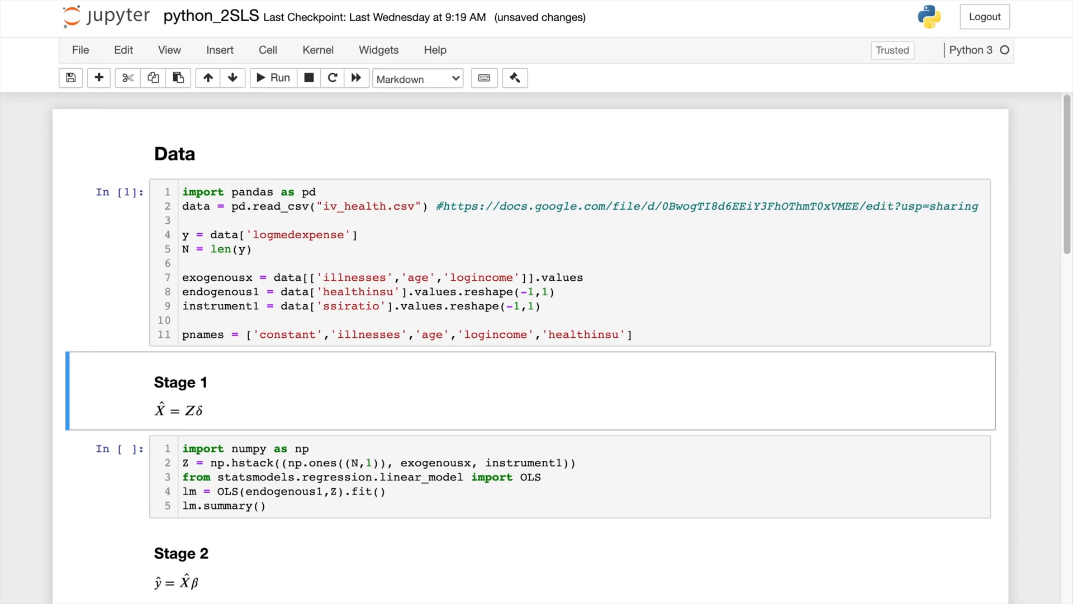
Select the Stage 1 cell regressing healthinsu on constant, exogenous variables and instrument1 to run.
scroll(down, 3)
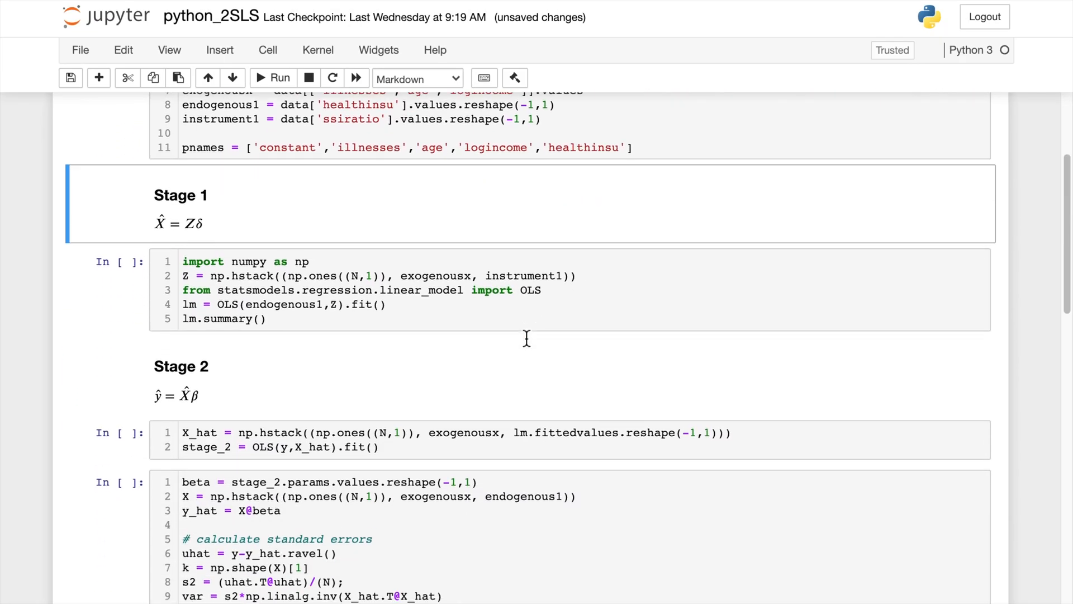
click(273, 77)
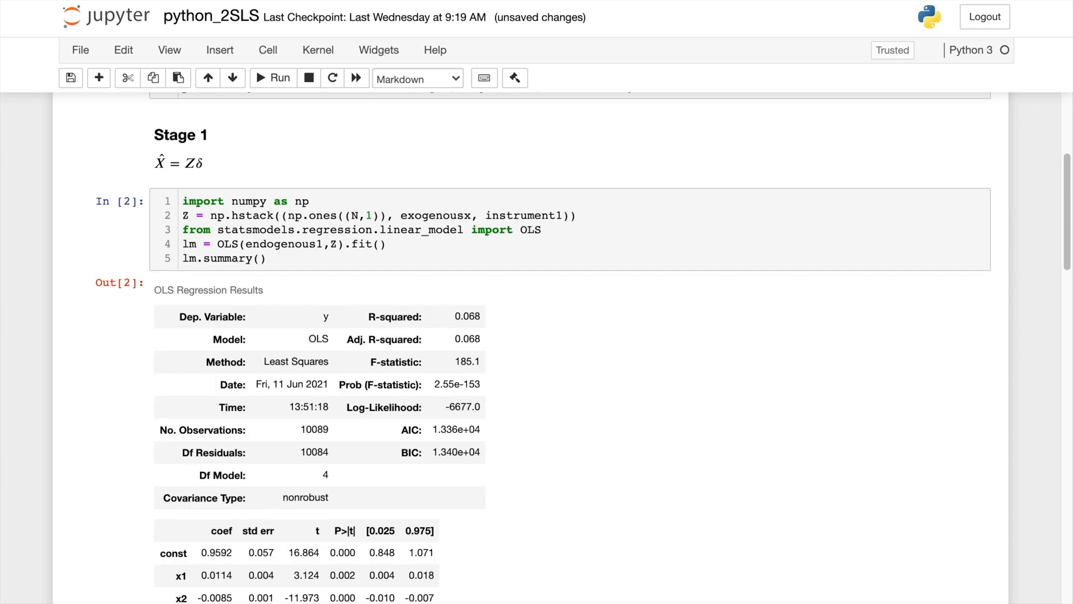
Scroll through the Stage 1 OLS summary coefficients.
scroll(down, 3)
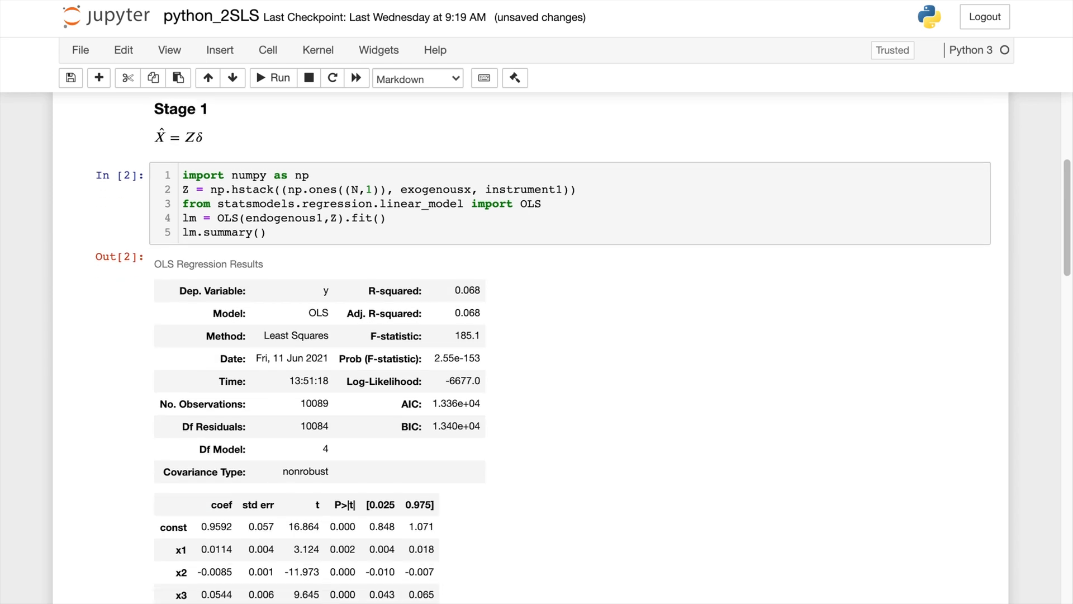
scroll(down, 3)
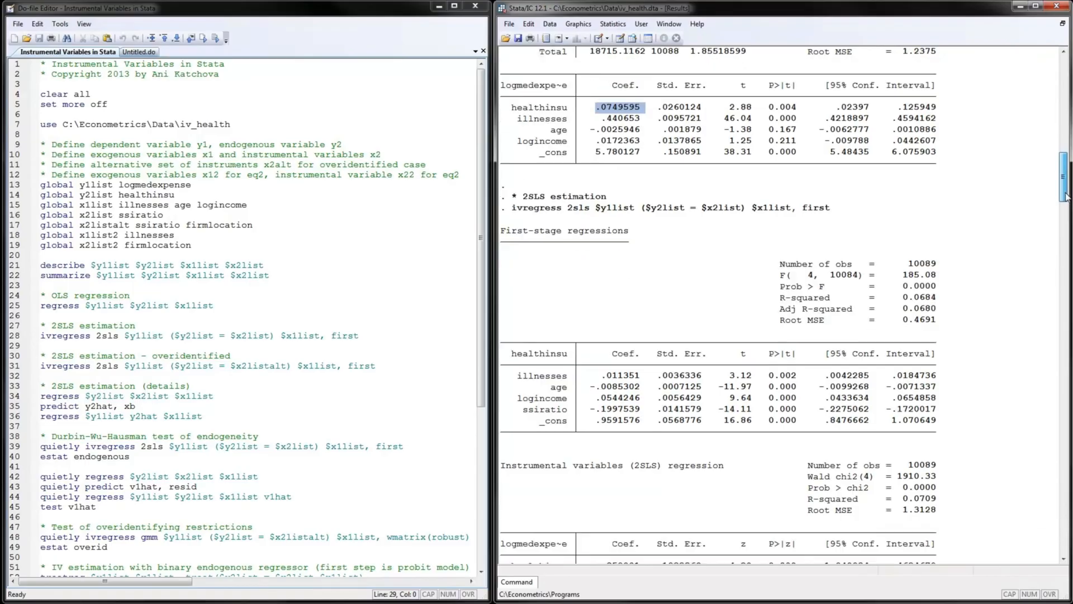
Scroll along Stata's first-stage healthinsu coefficient table.
scroll(down, 3)
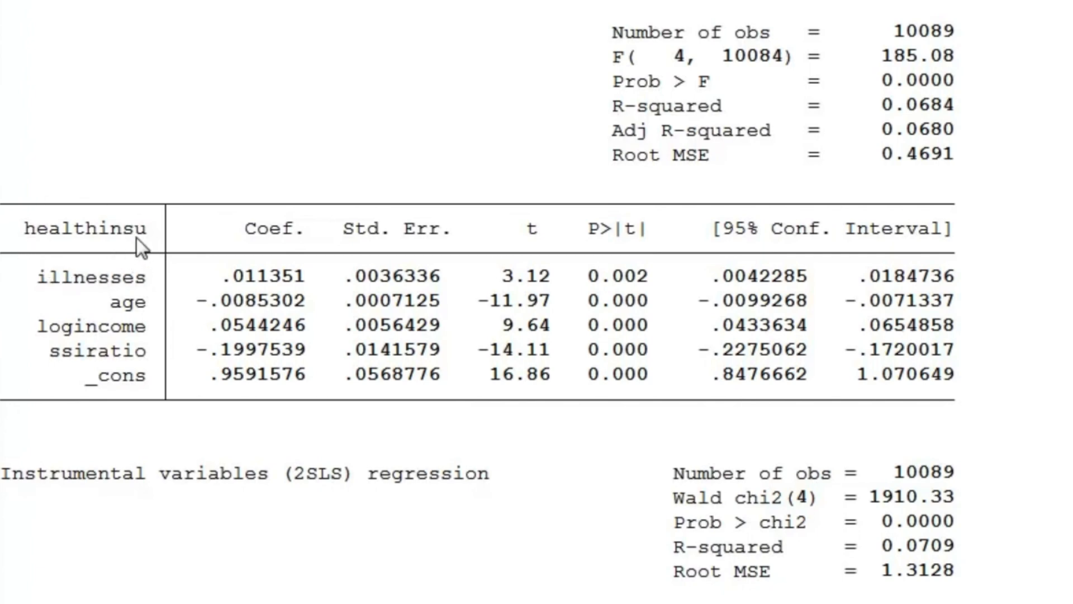
mouse_move(284, 322)
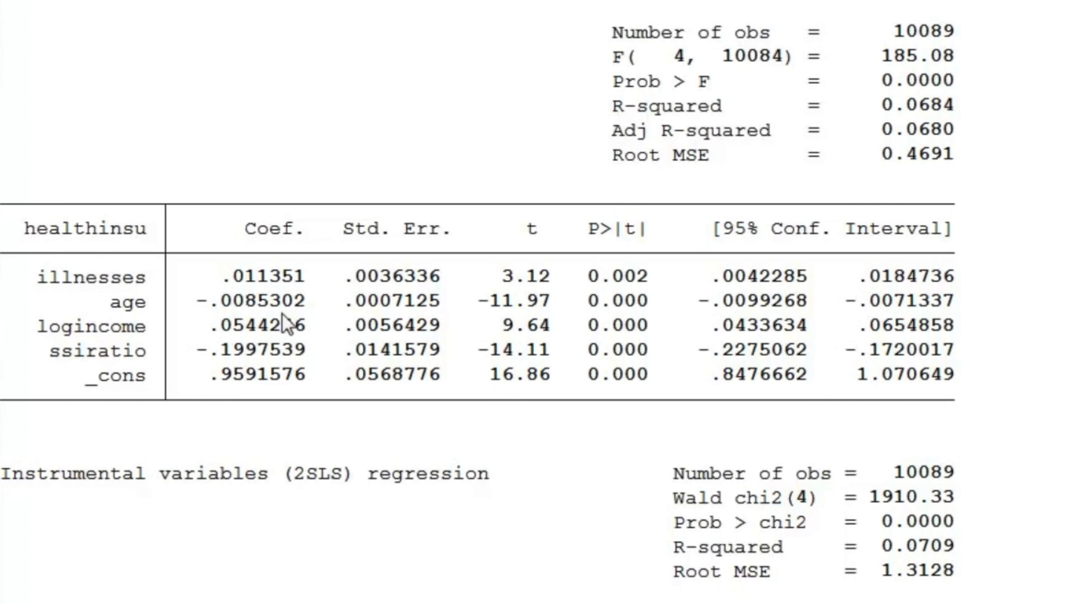
mouse_move(95, 366)
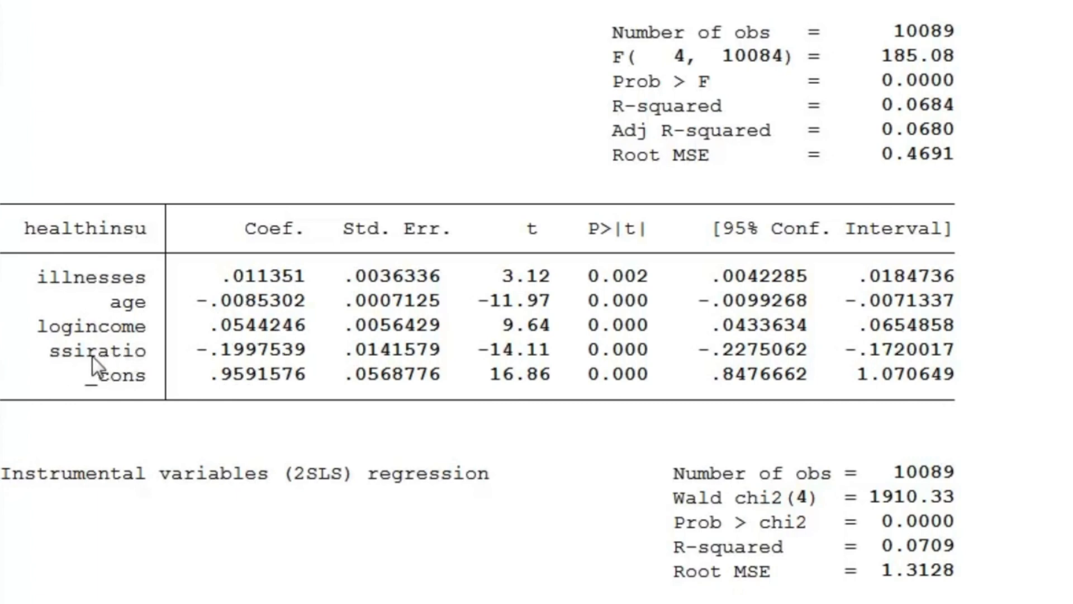
mouse_move(137, 315)
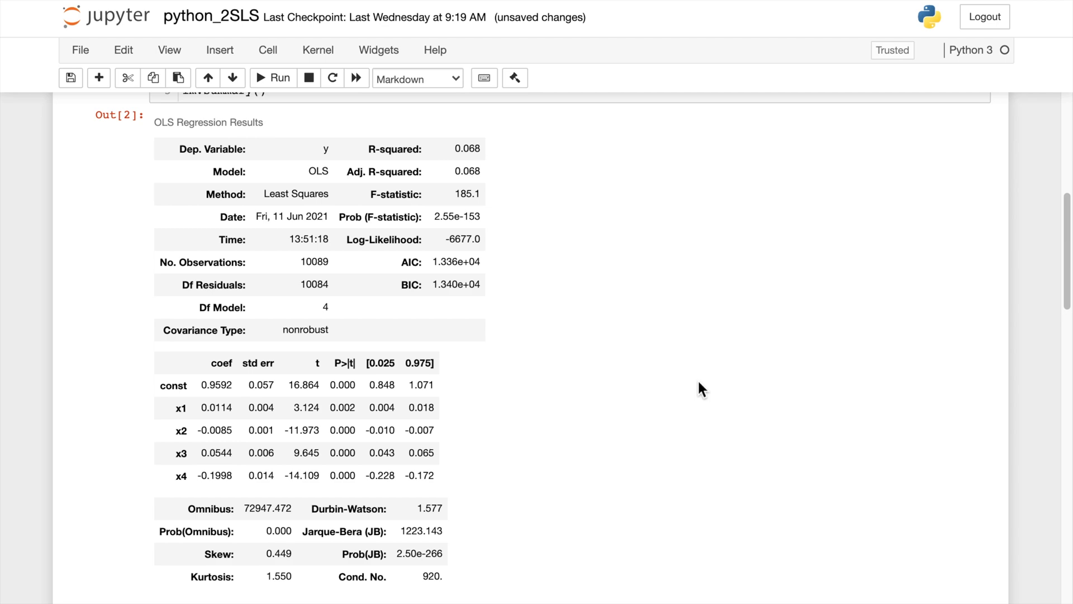
Highlight X_hat's constant ones, exogenous variables and first-stage fitted values, then the OLS fit.
scroll(down, 3)
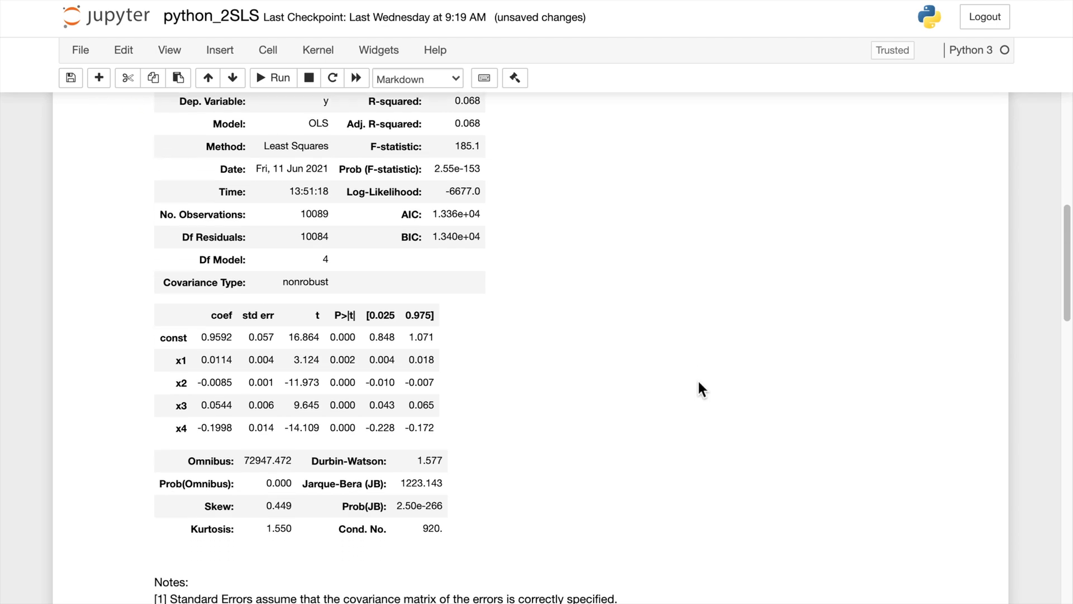
scroll(down, 3)
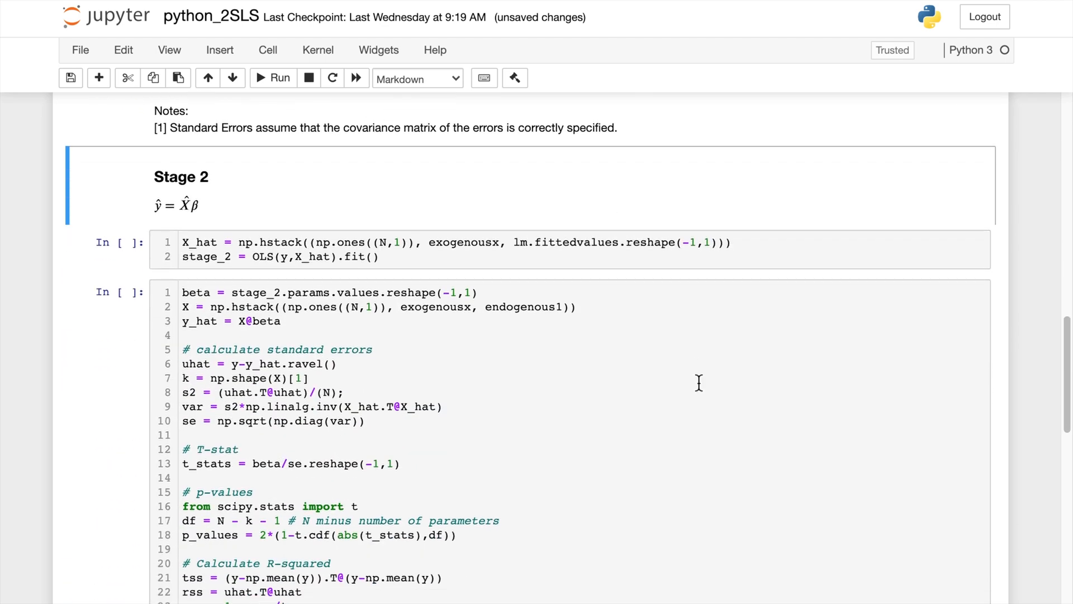
scroll(down, 3)
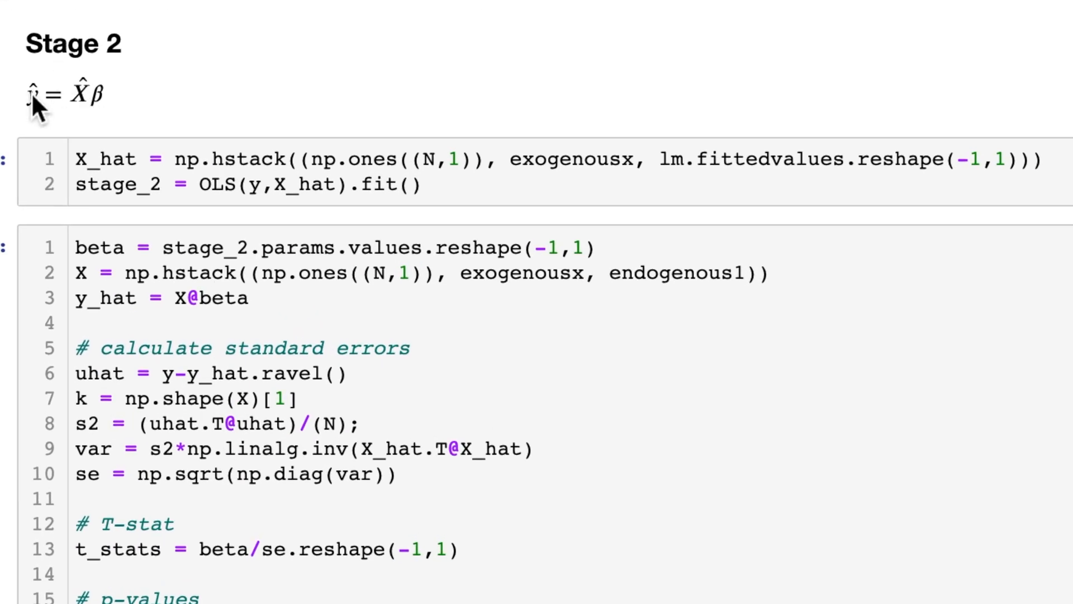
mouse_move(112, 146)
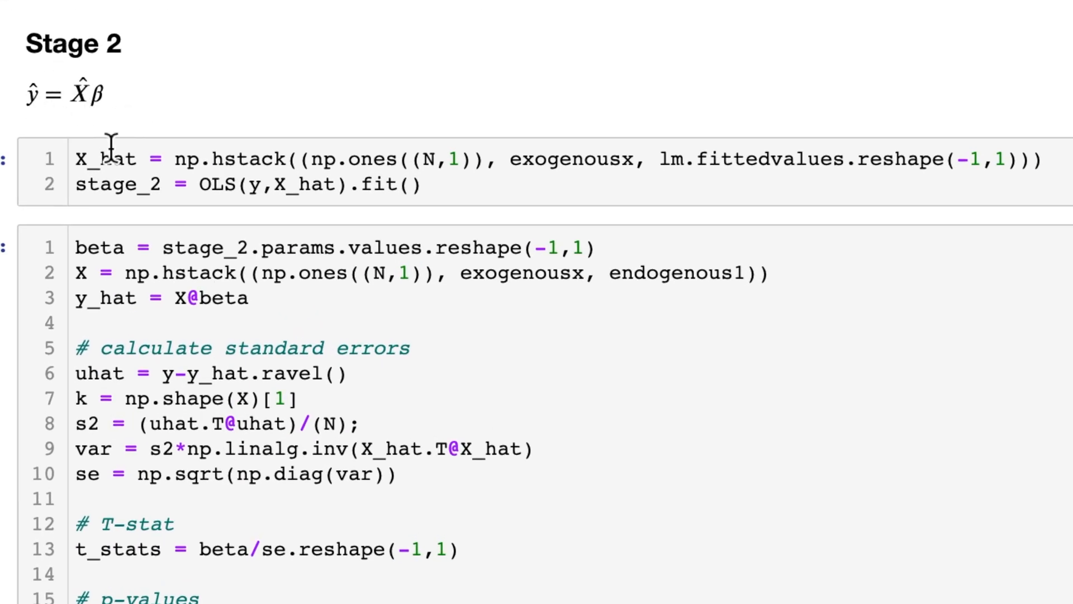
double_click(106, 160)
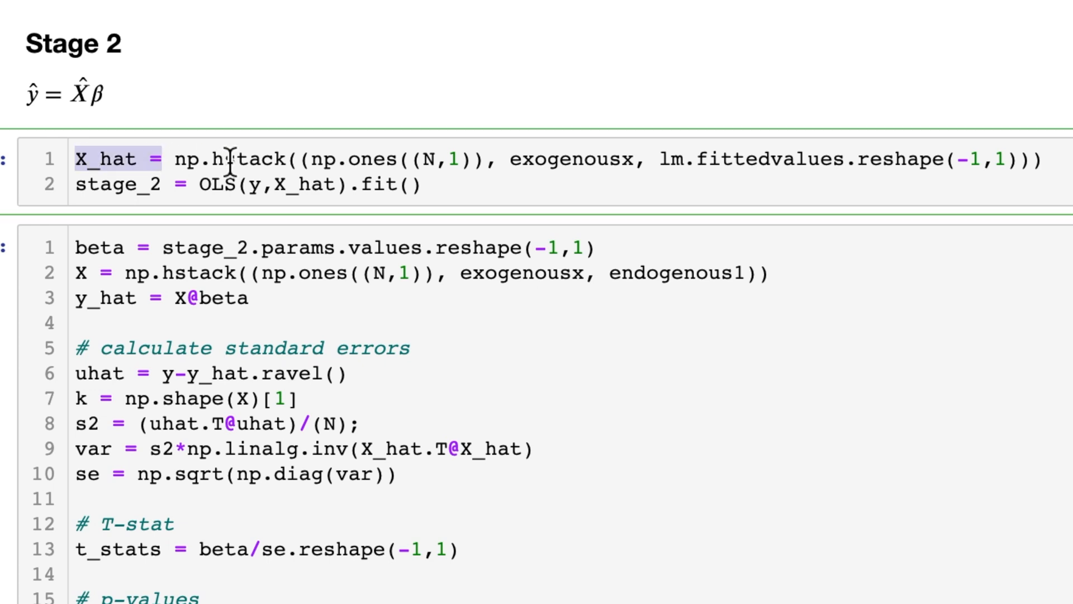
double_click(383, 159)
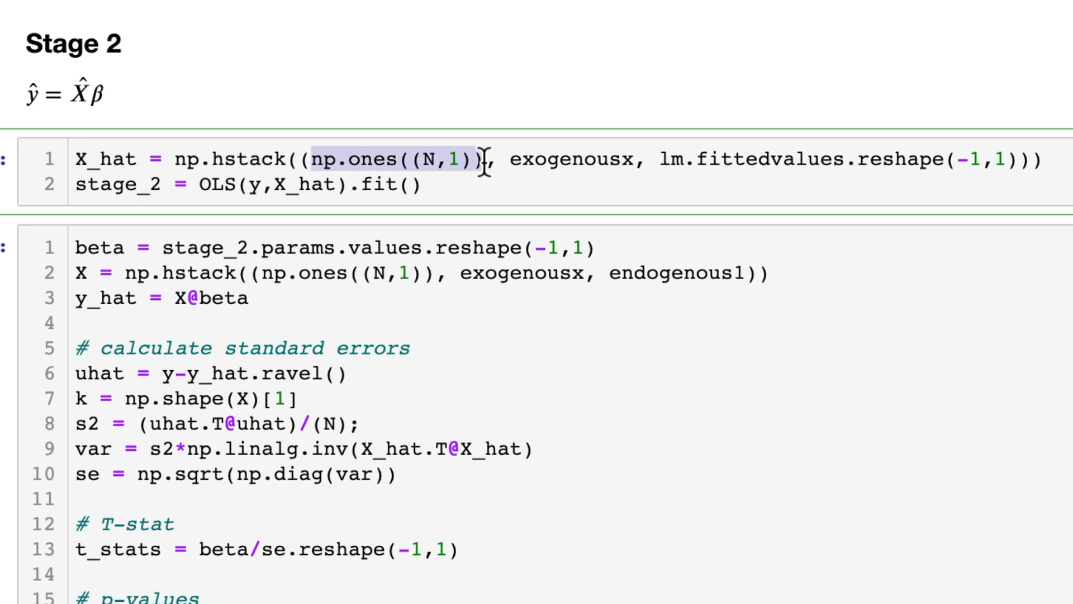
double_click(576, 160)
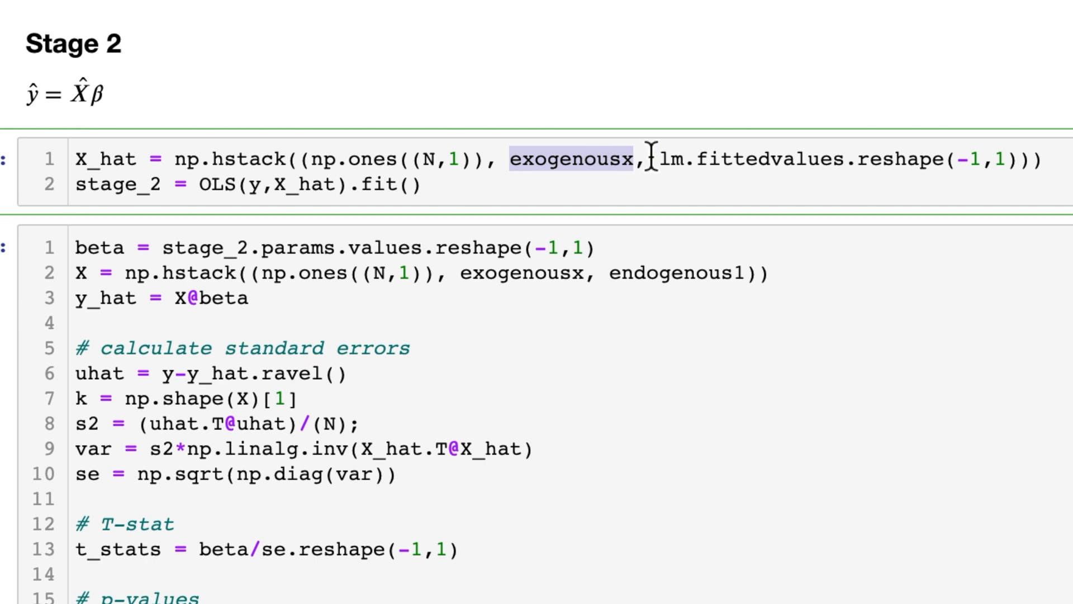
drag(643, 159, 931, 158)
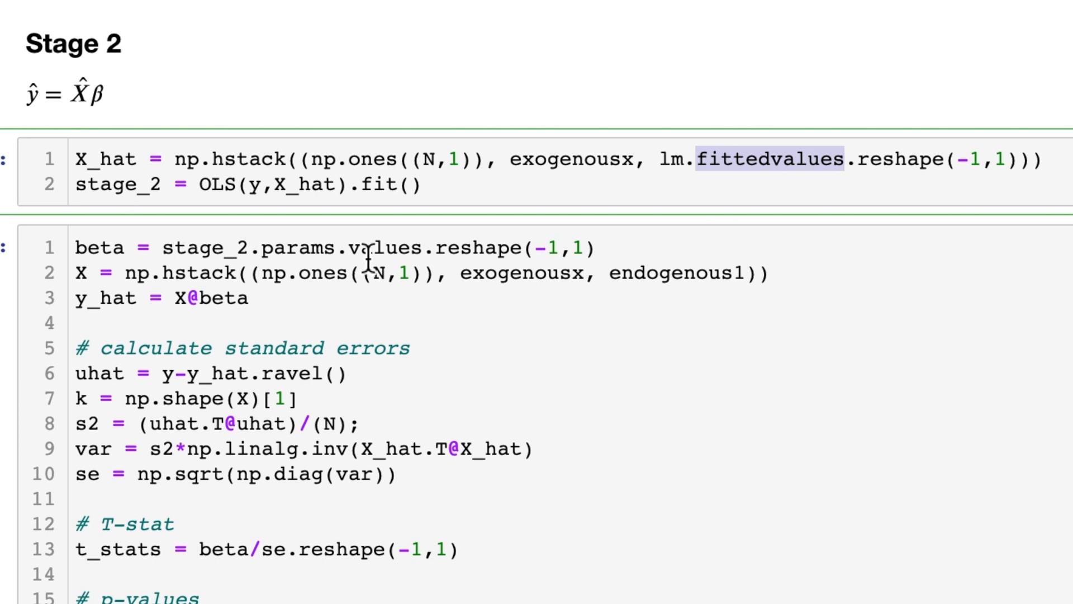
double_click(119, 183)
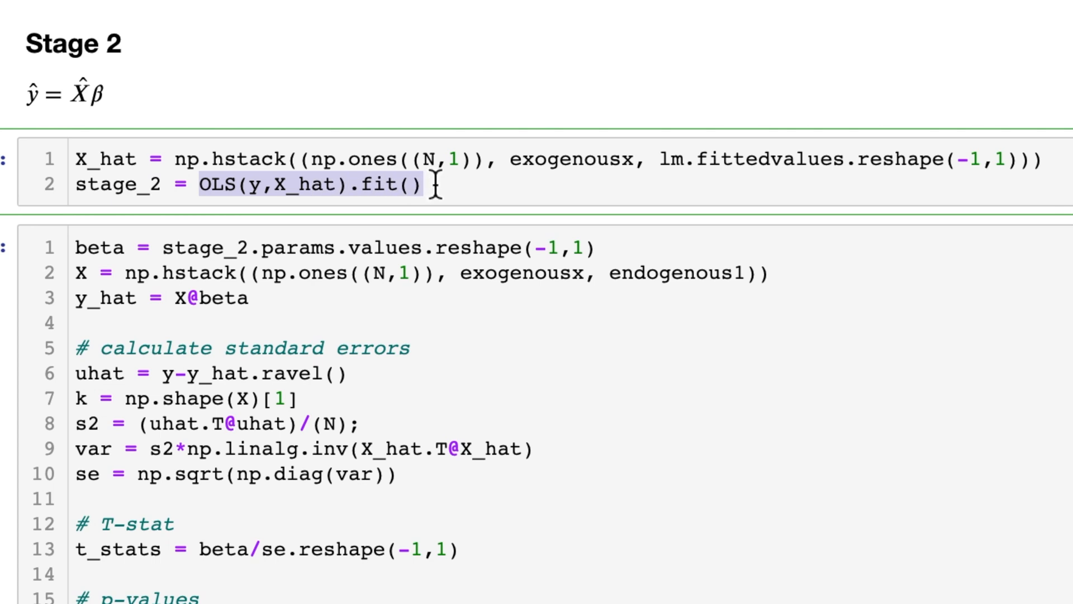
mouse_move(391, 319)
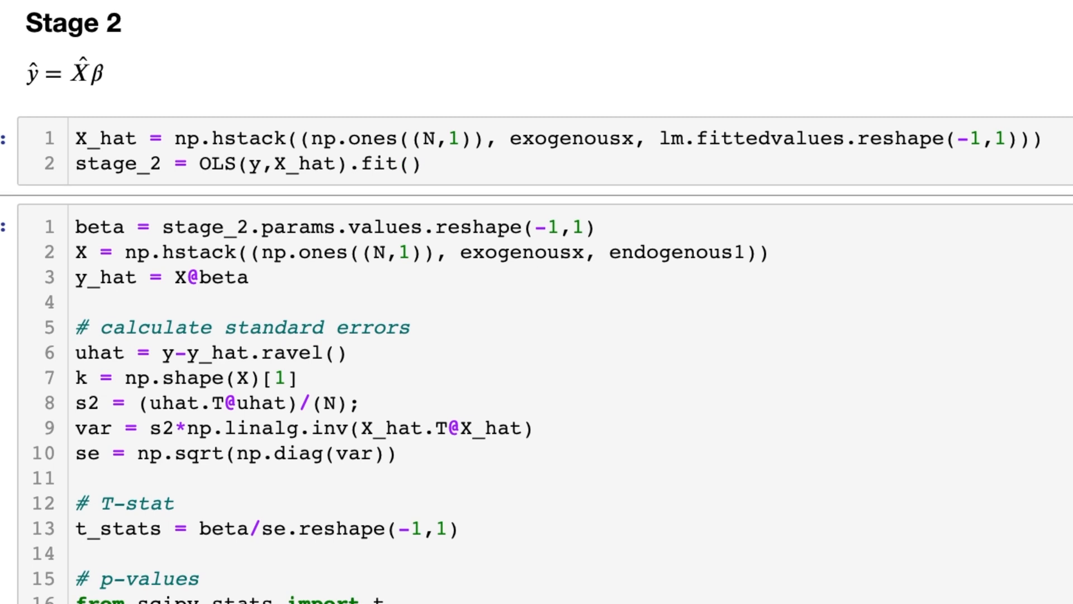
Add the comment '# actual X' to the X line, noting beta and y_hat.
scroll(down, 3)
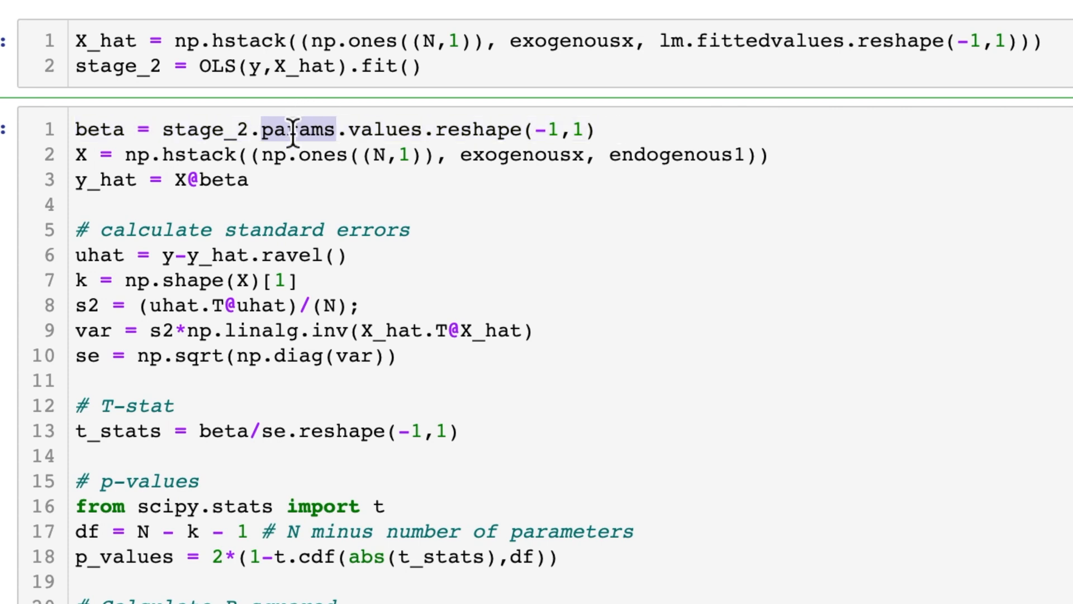
drag(322, 130, 821, 130)
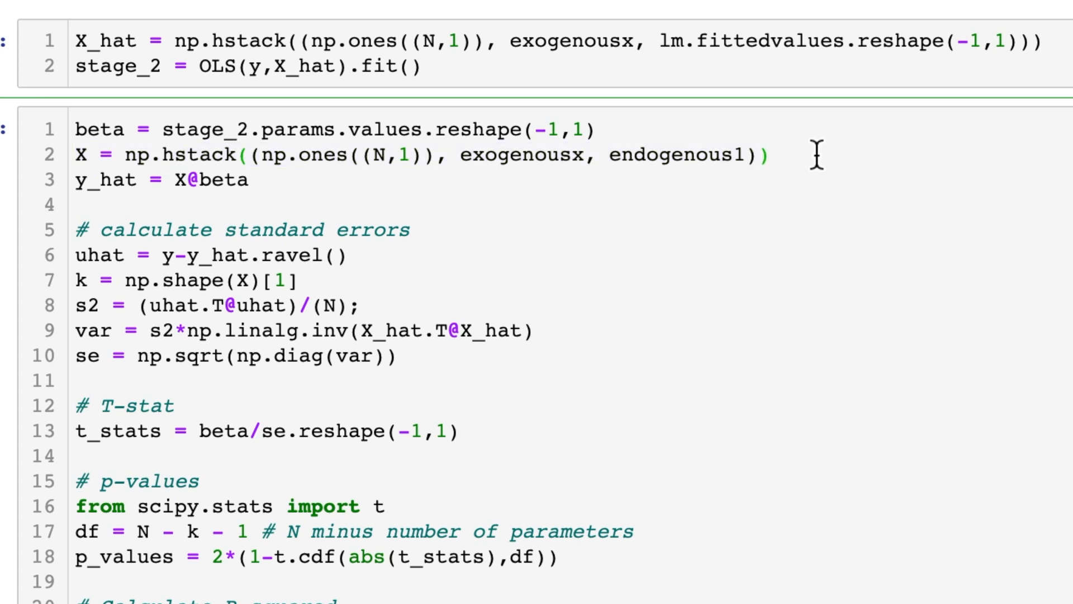
text(# a)
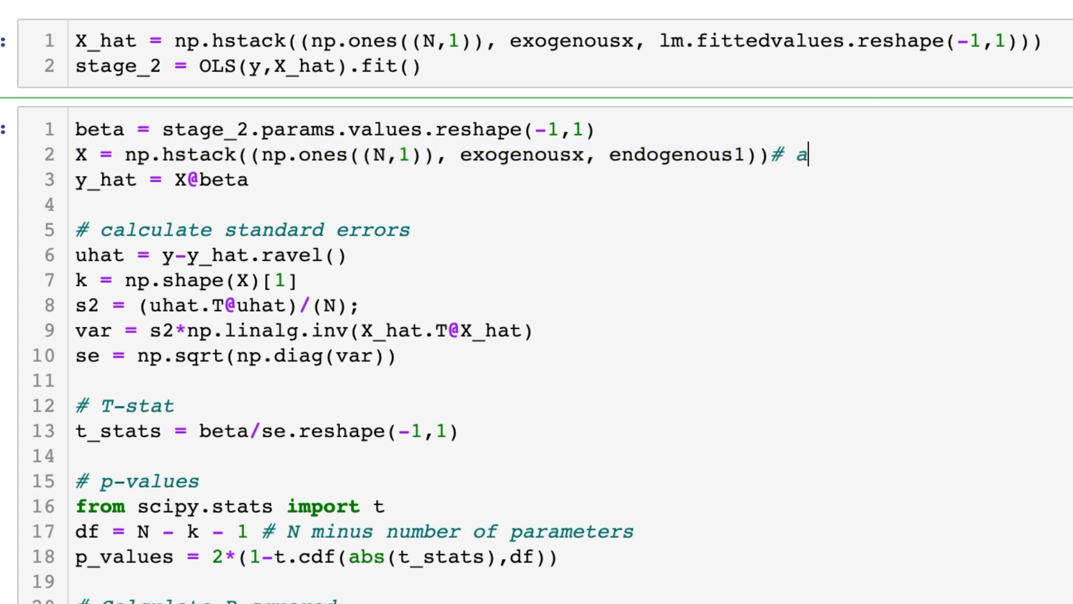
text(ctual X)
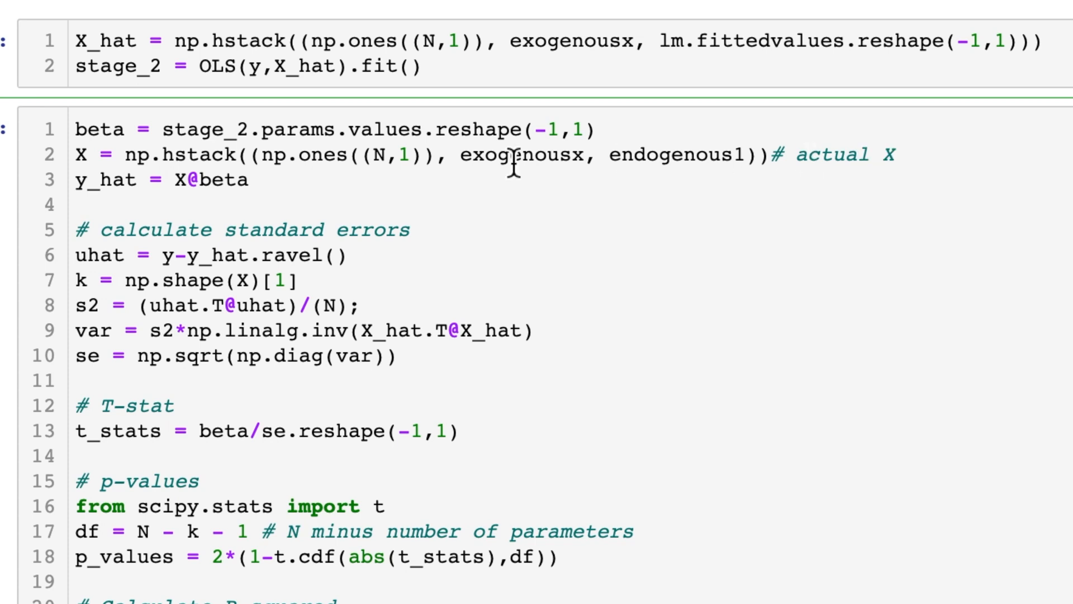
mouse_move(269, 180)
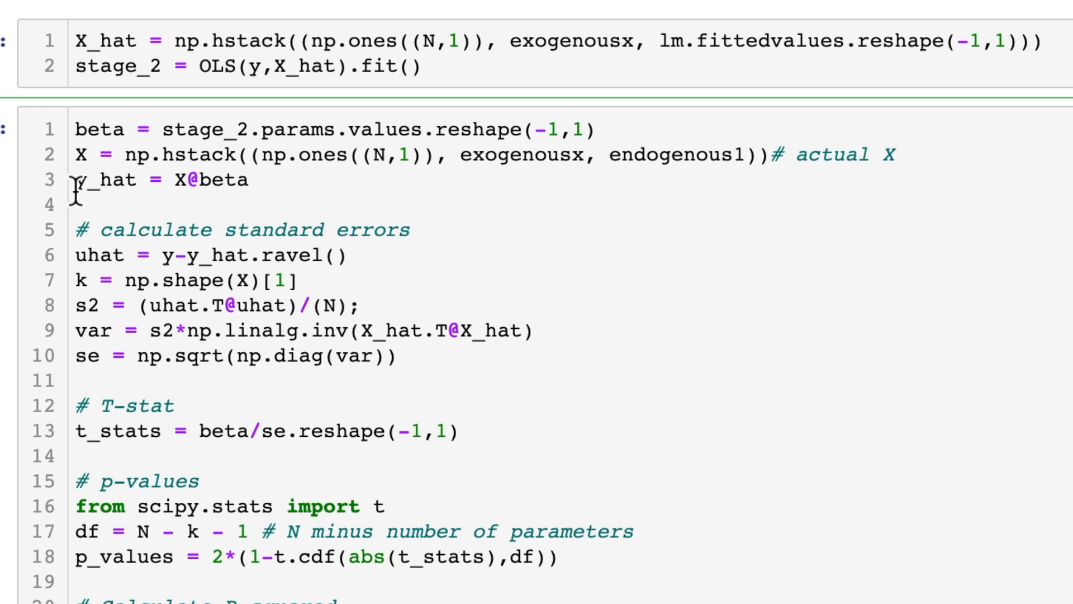
double_click(106, 180)
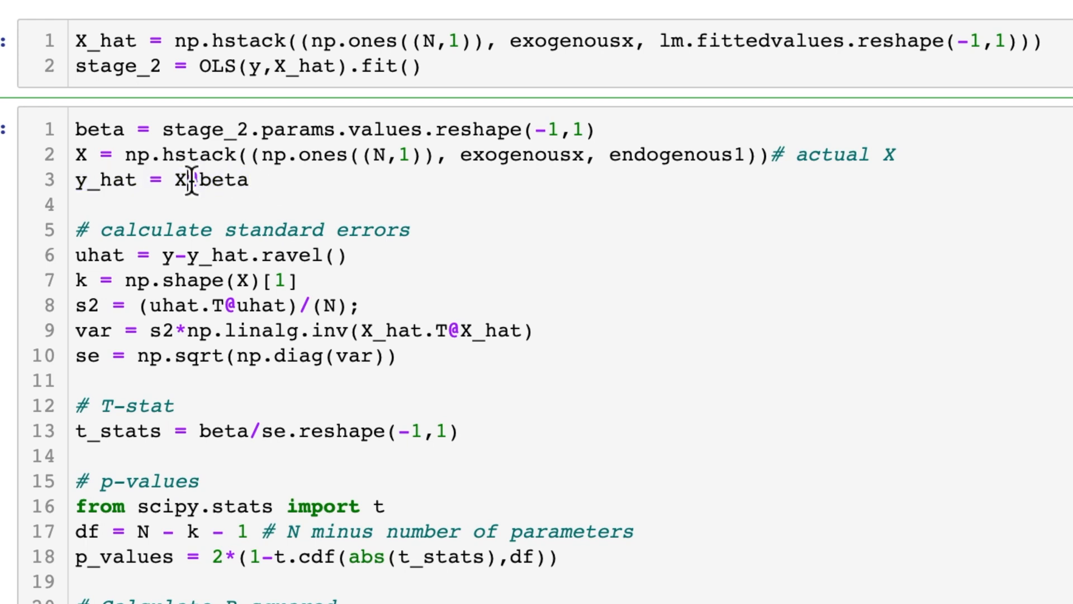
double_click(180, 180)
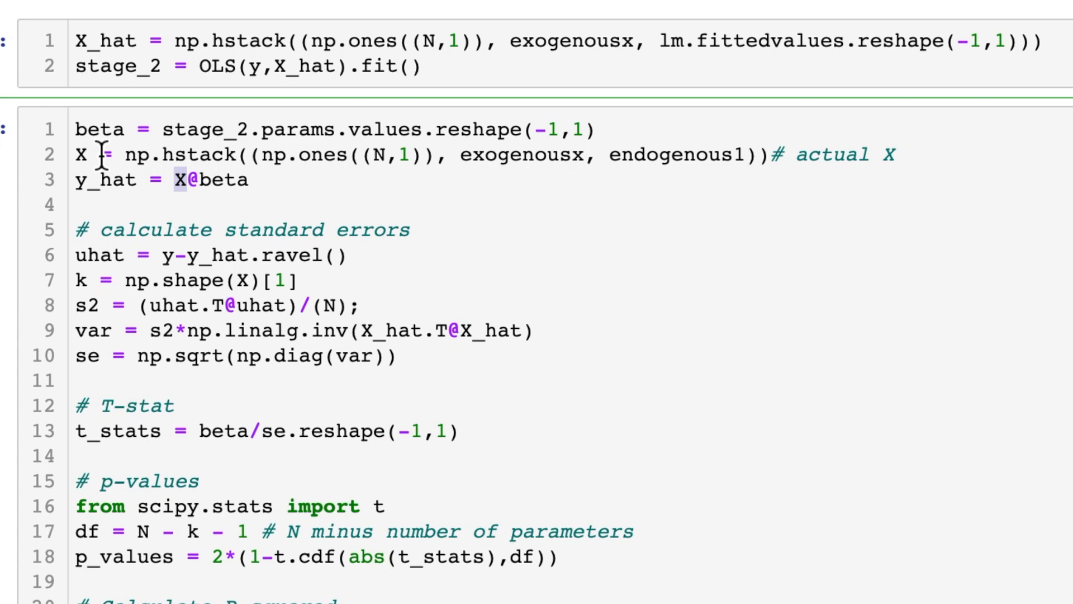
scroll(down, 3)
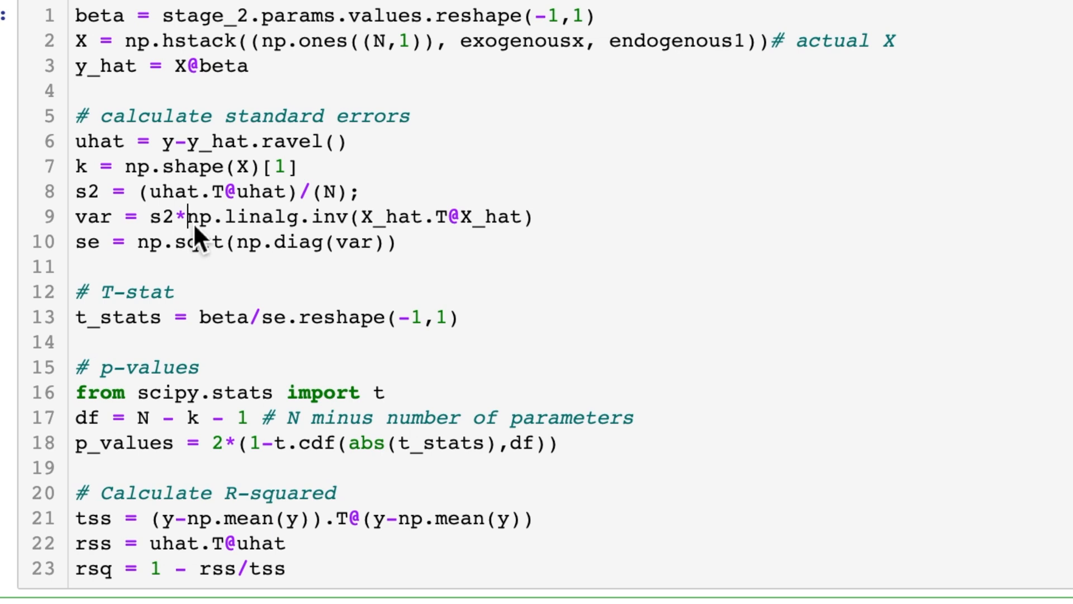
double_click(267, 217)
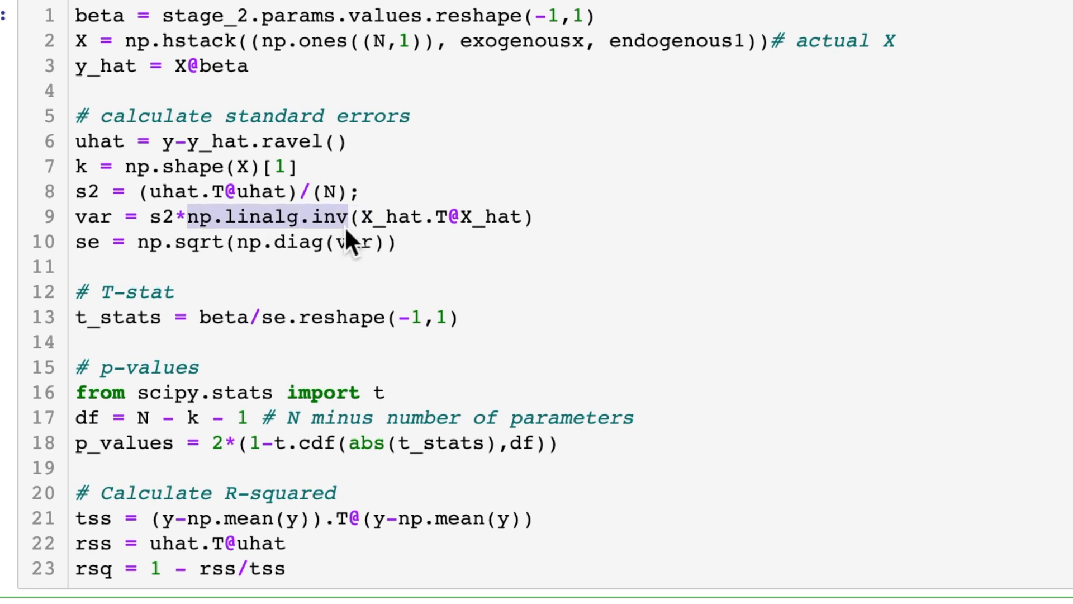
mouse_move(127, 267)
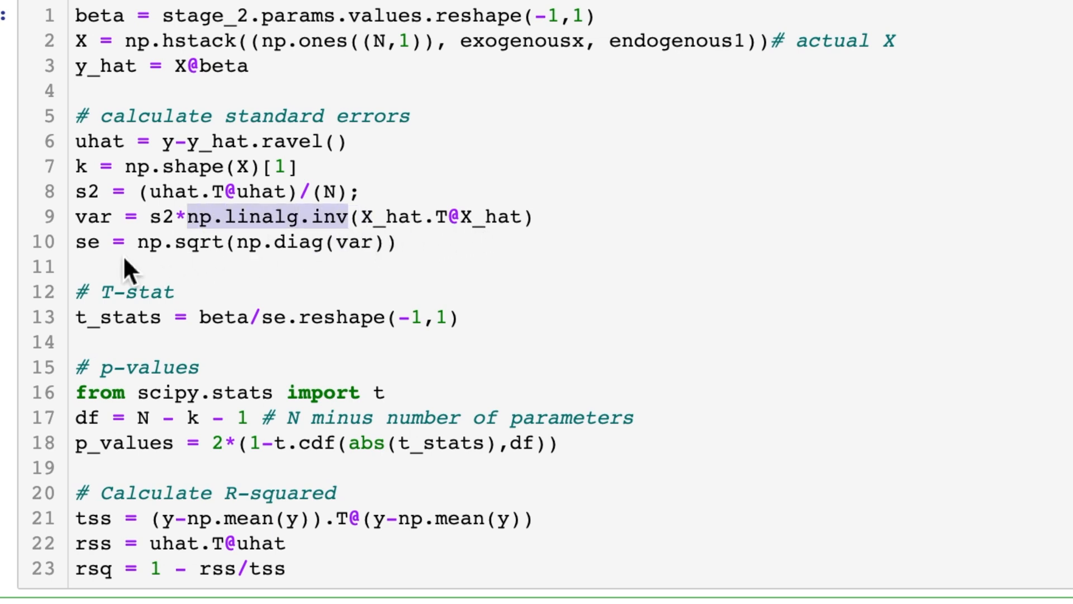
scroll(down, 3)
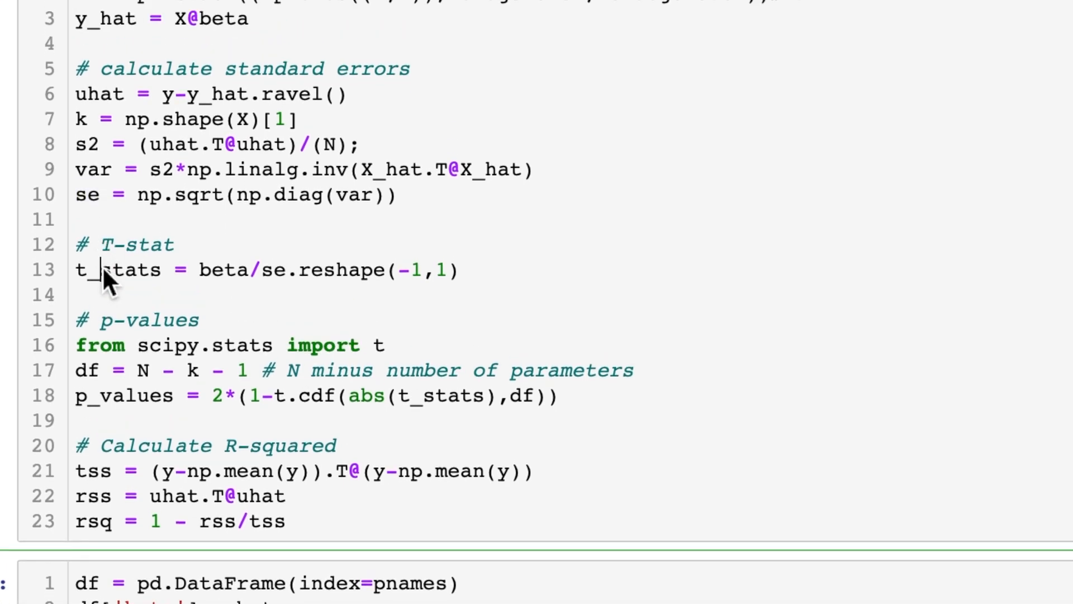
double_click(116, 269)
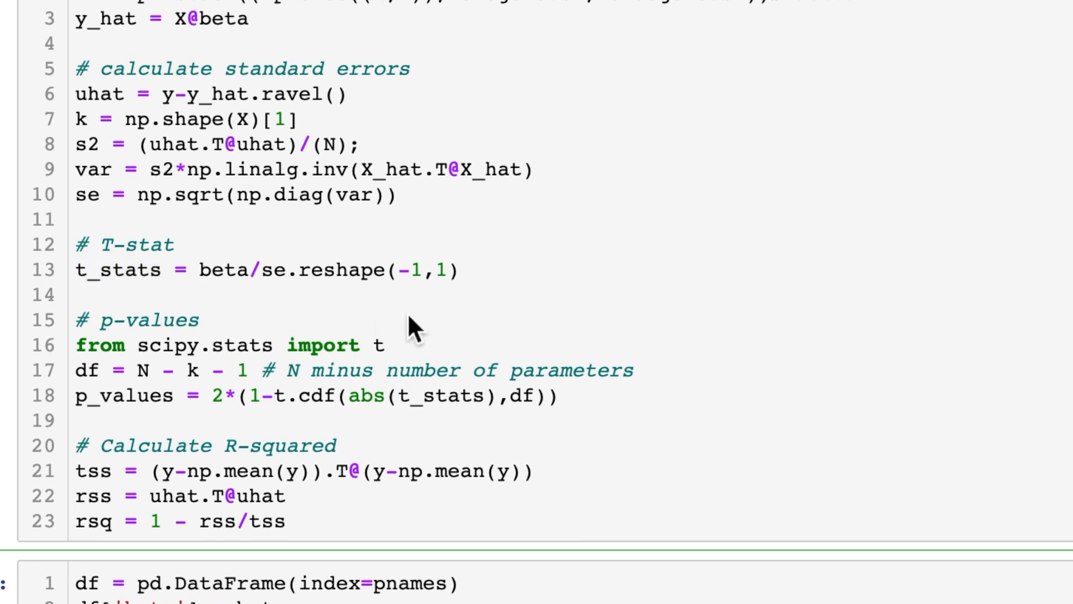
mouse_move(89, 342)
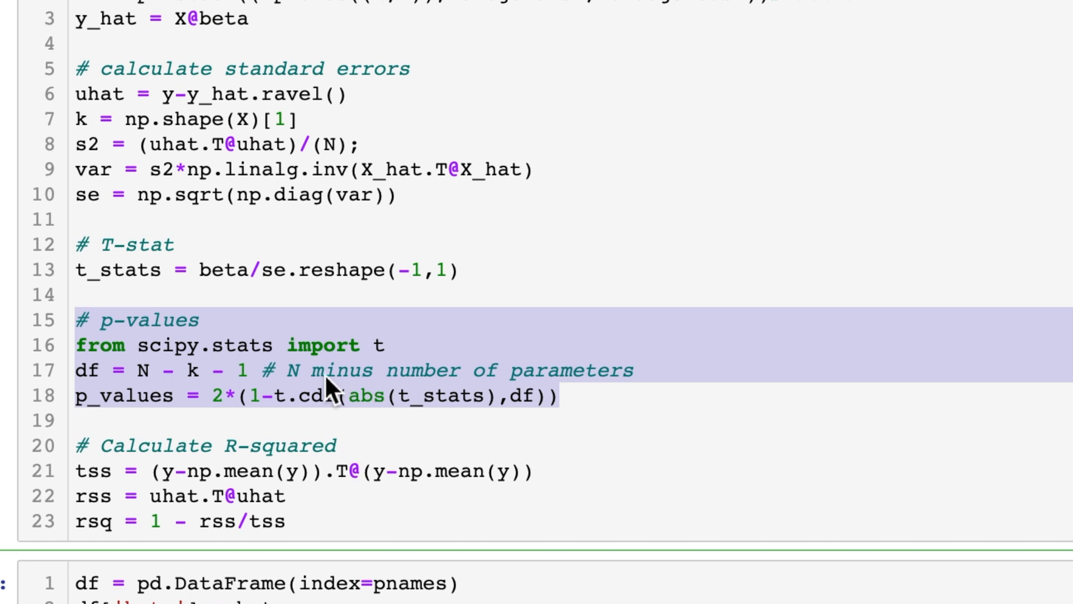
click(137, 369)
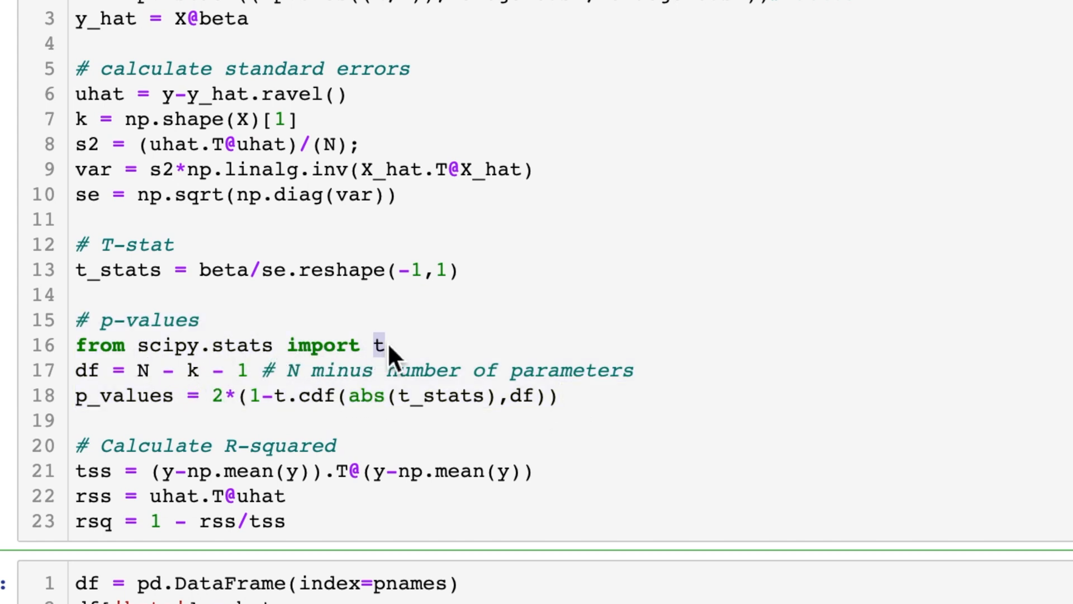
mouse_move(305, 400)
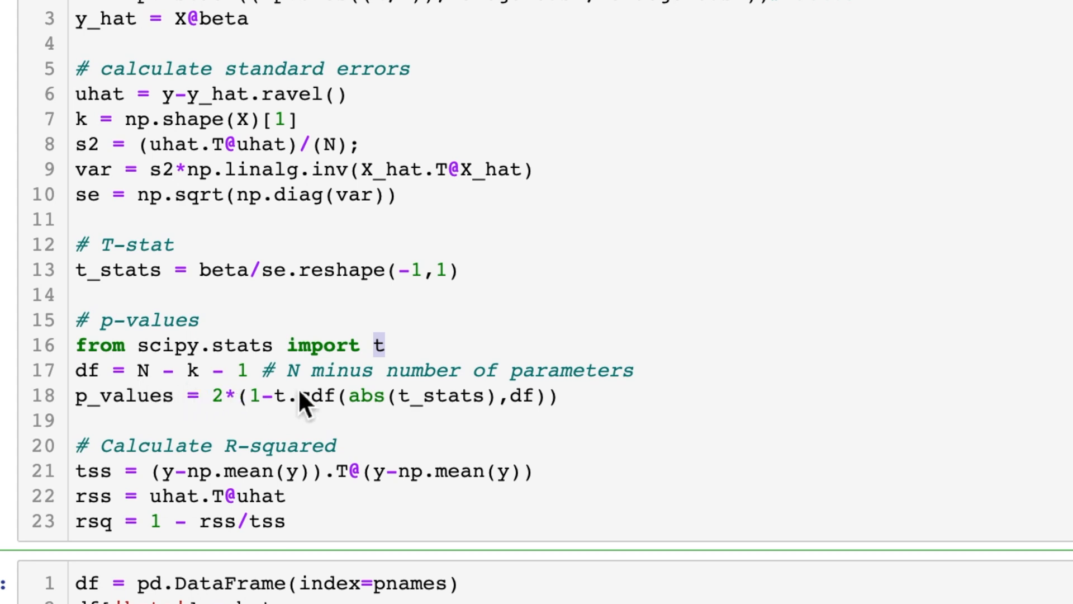
double_click(305, 395)
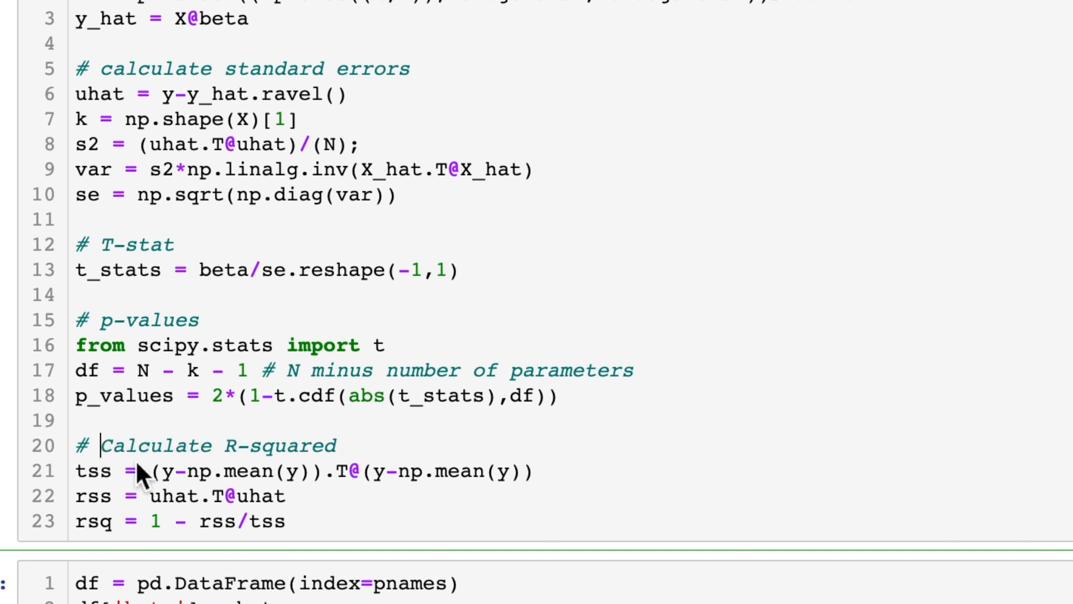
drag(103, 445, 287, 521)
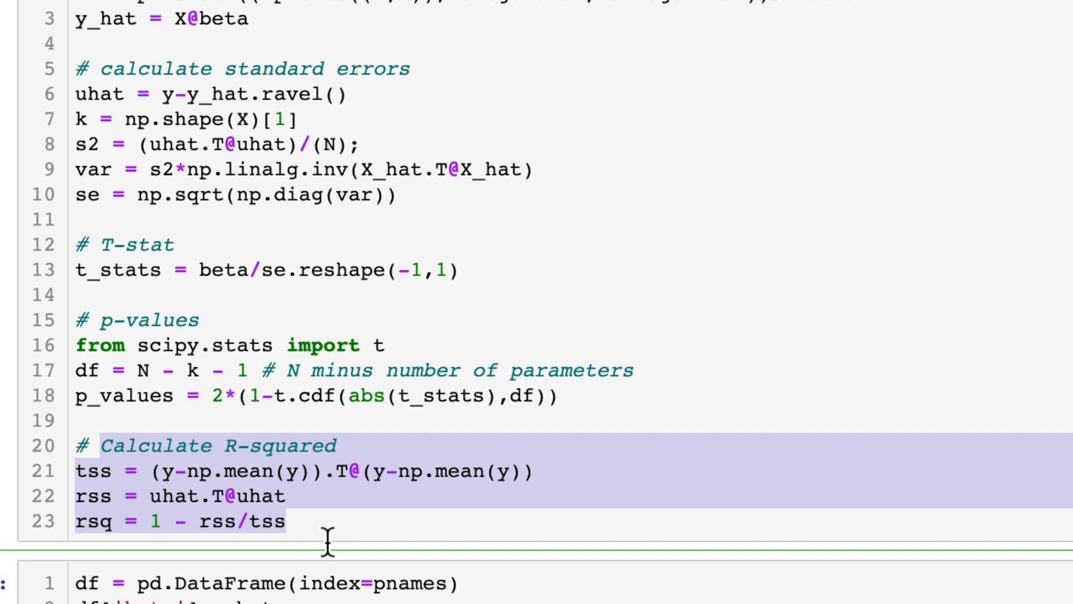
click(286, 521)
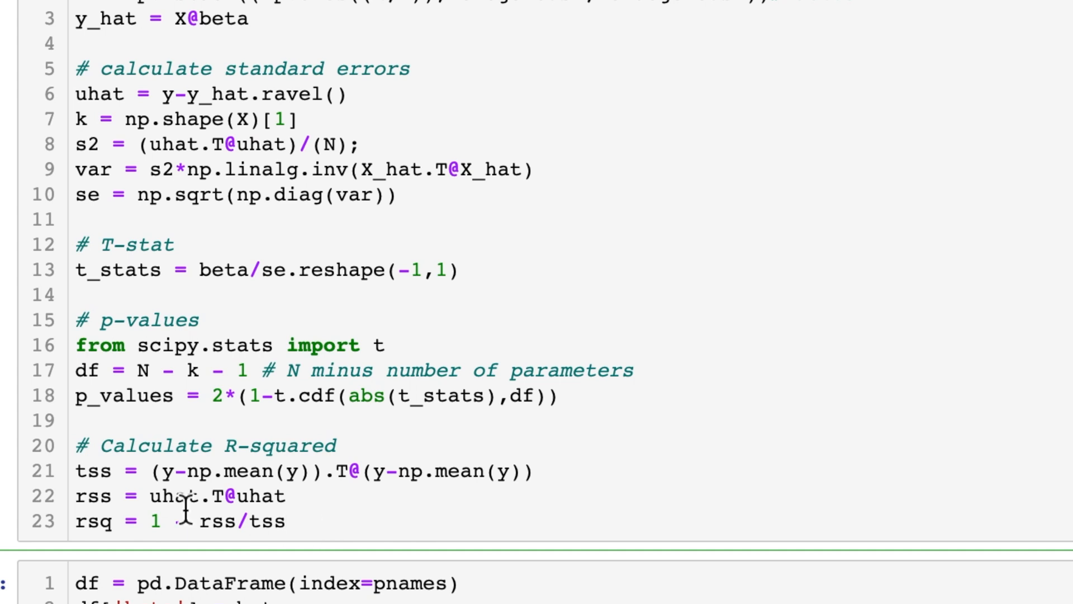
double_click(92, 470)
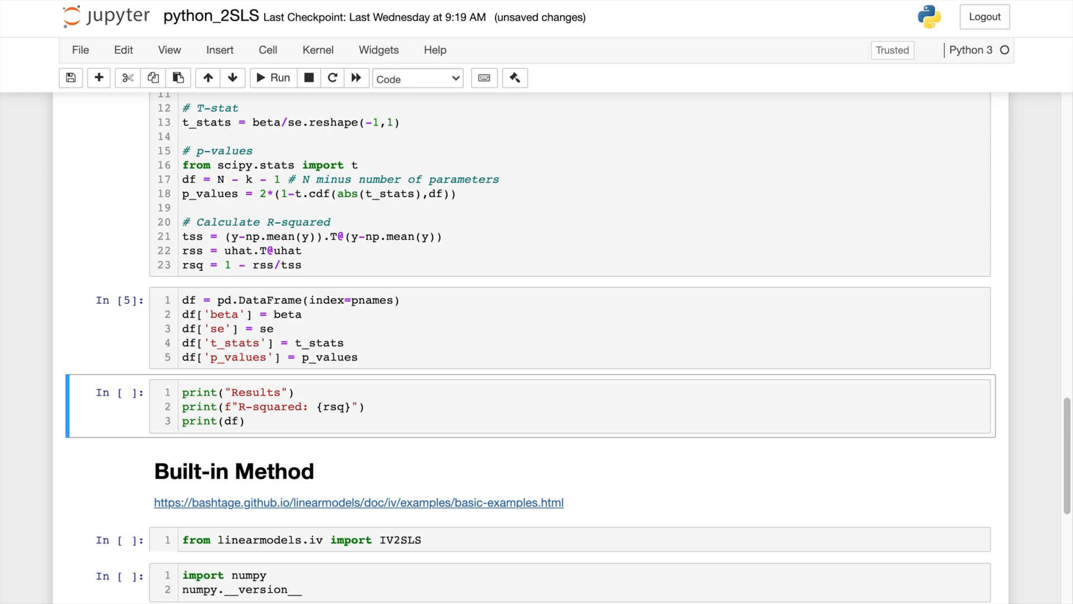
click(318, 397)
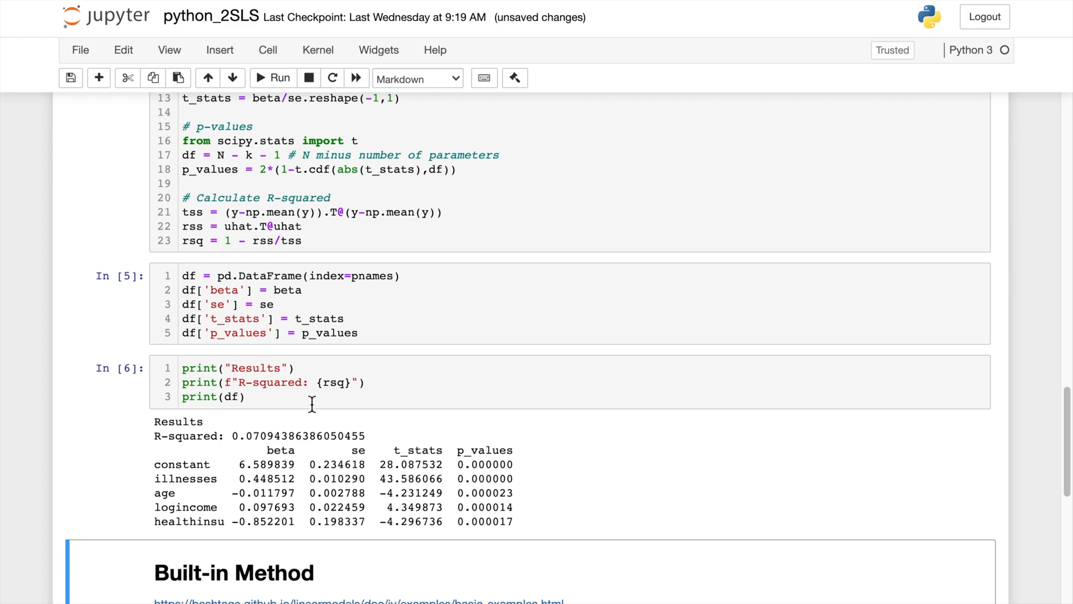
Scroll down to the results cell with R-squared and the coefficient table.
scroll(down, 3)
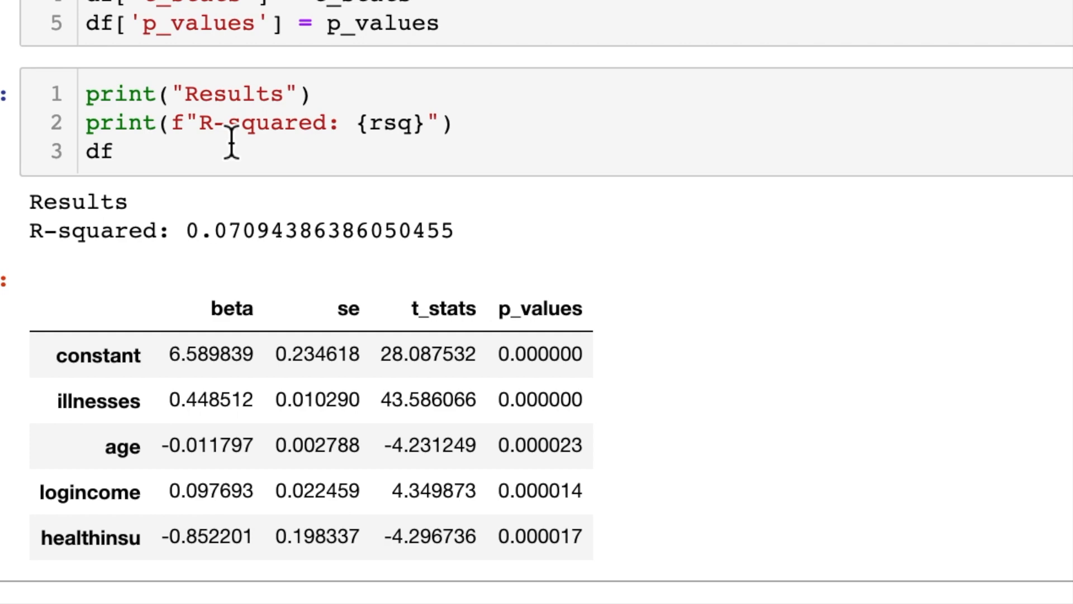
mouse_move(235, 158)
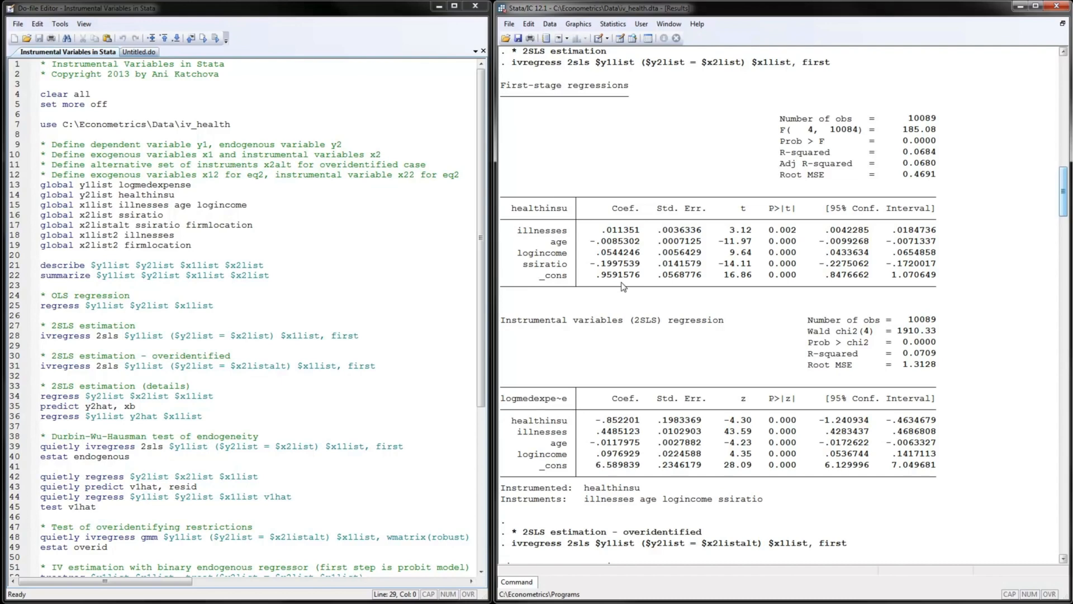
mouse_move(516, 223)
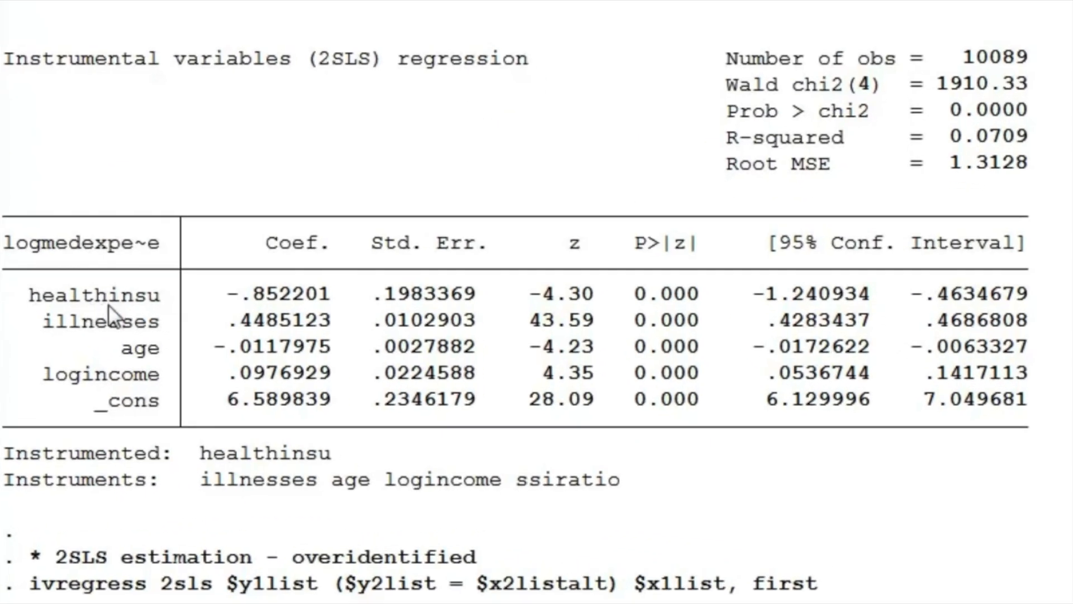
mouse_move(95, 325)
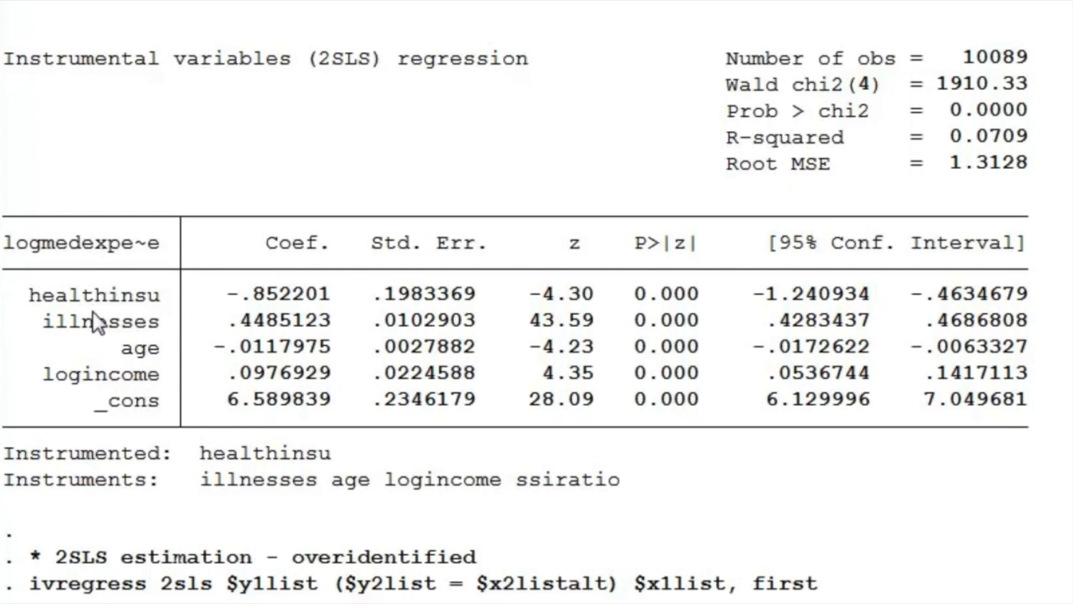
mouse_move(360, 370)
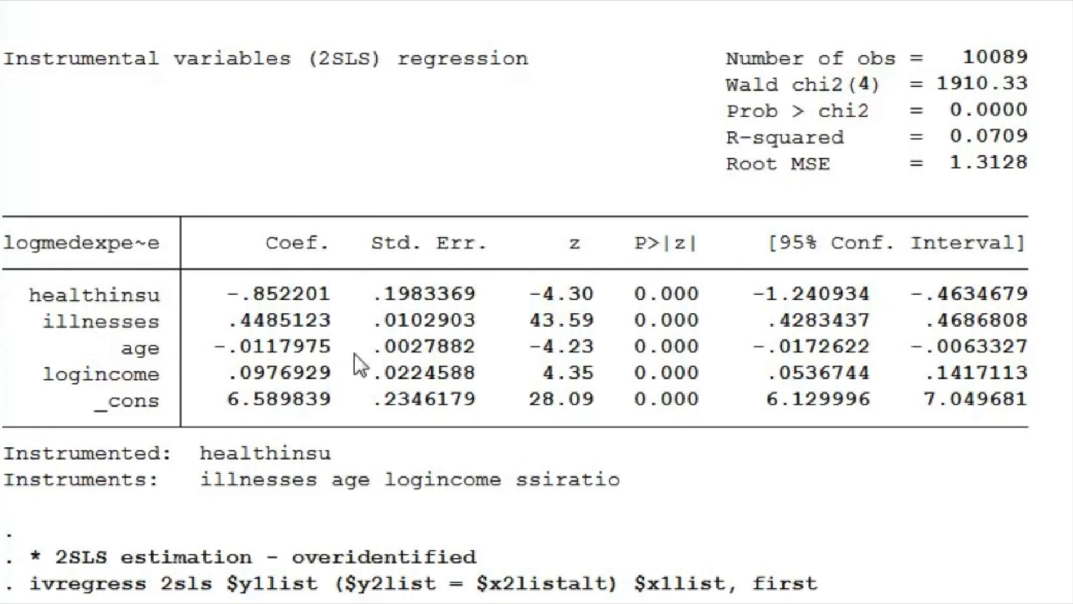
mouse_move(116, 322)
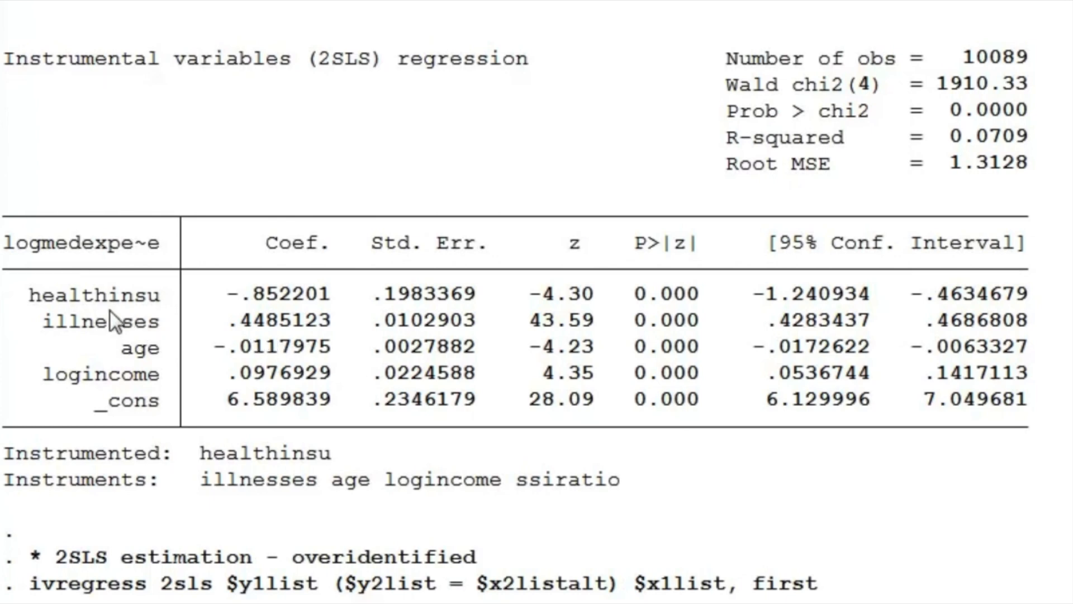
mouse_move(241, 290)
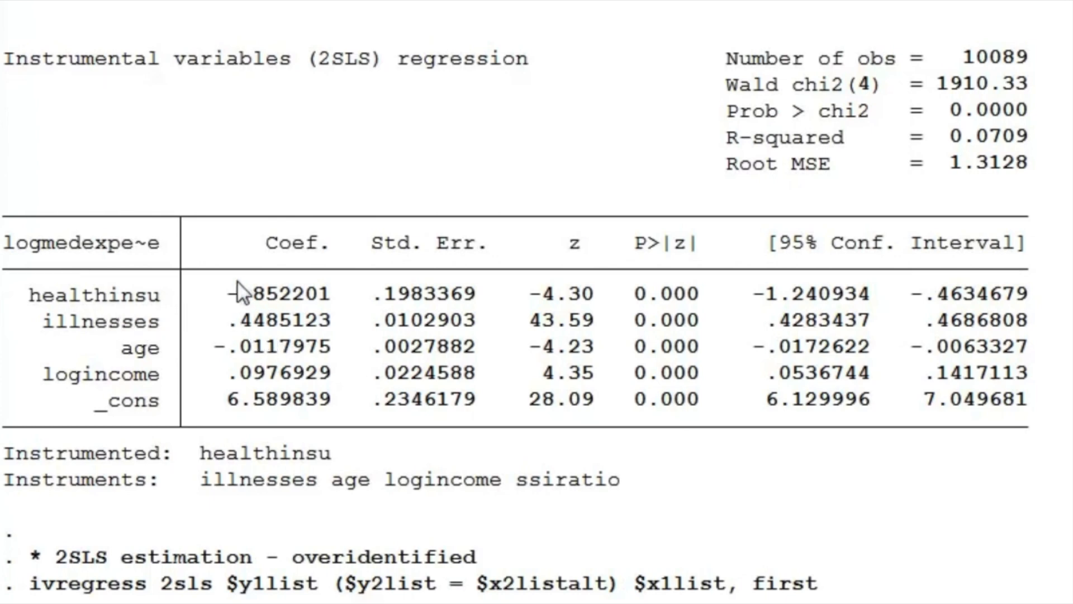
double_click(277, 293)
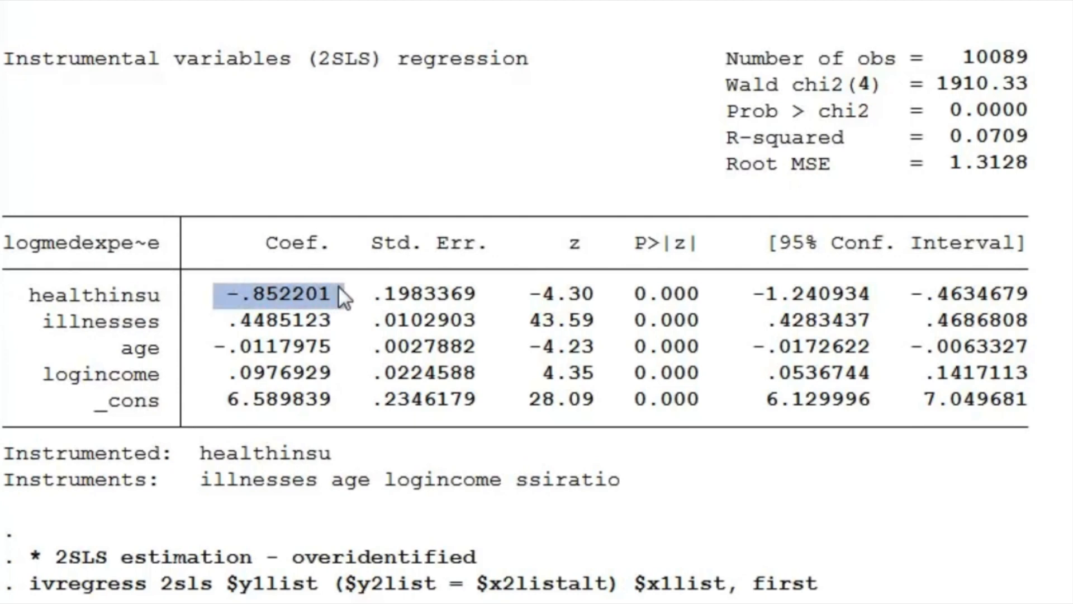
mouse_move(335, 249)
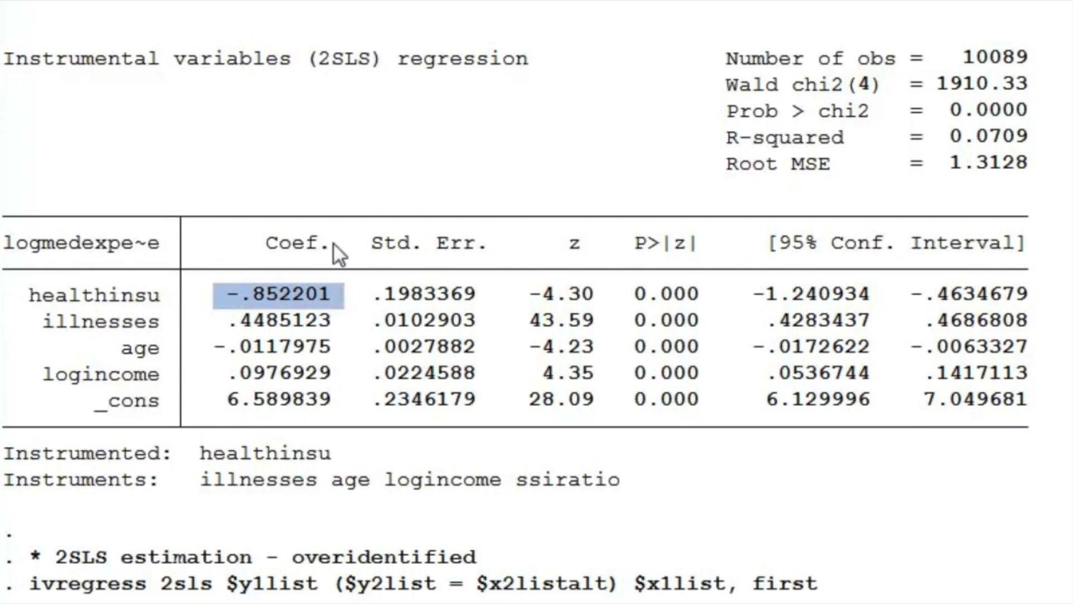
mouse_move(256, 325)
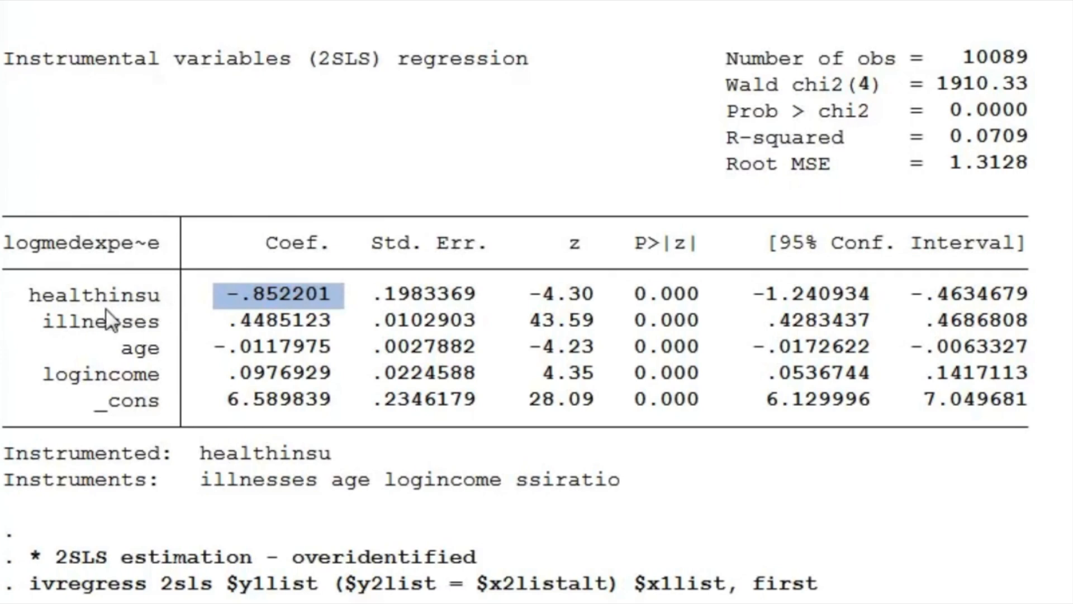
mouse_move(258, 316)
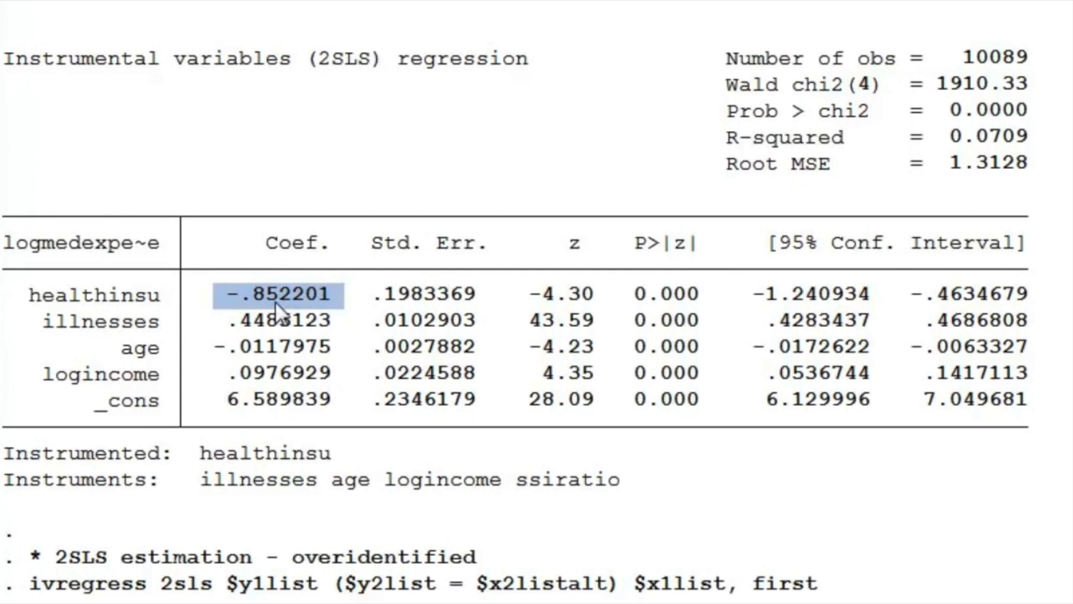
mouse_move(287, 309)
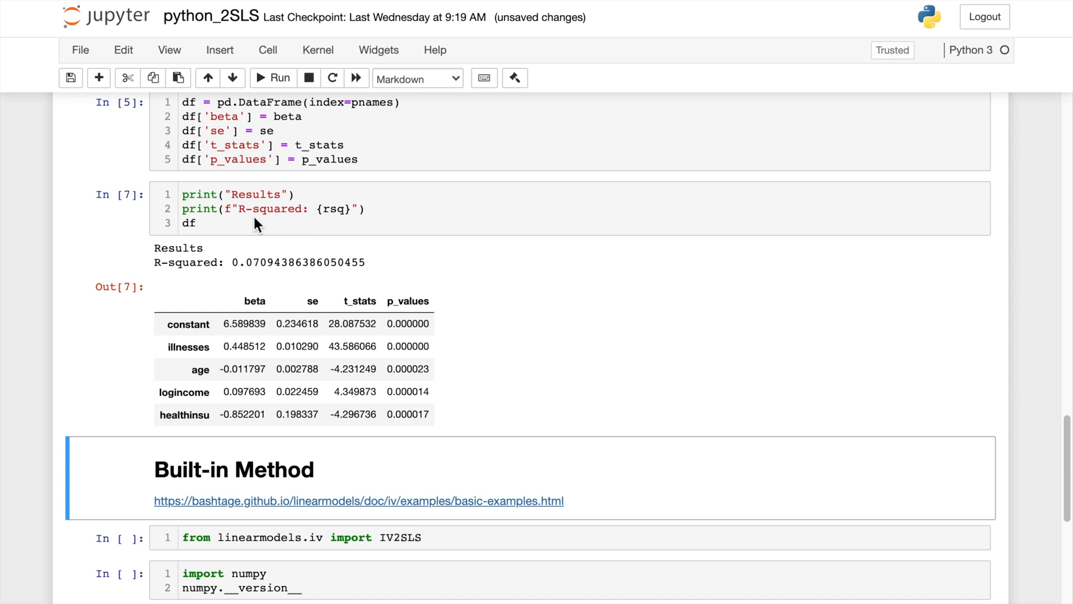
mouse_move(464, 208)
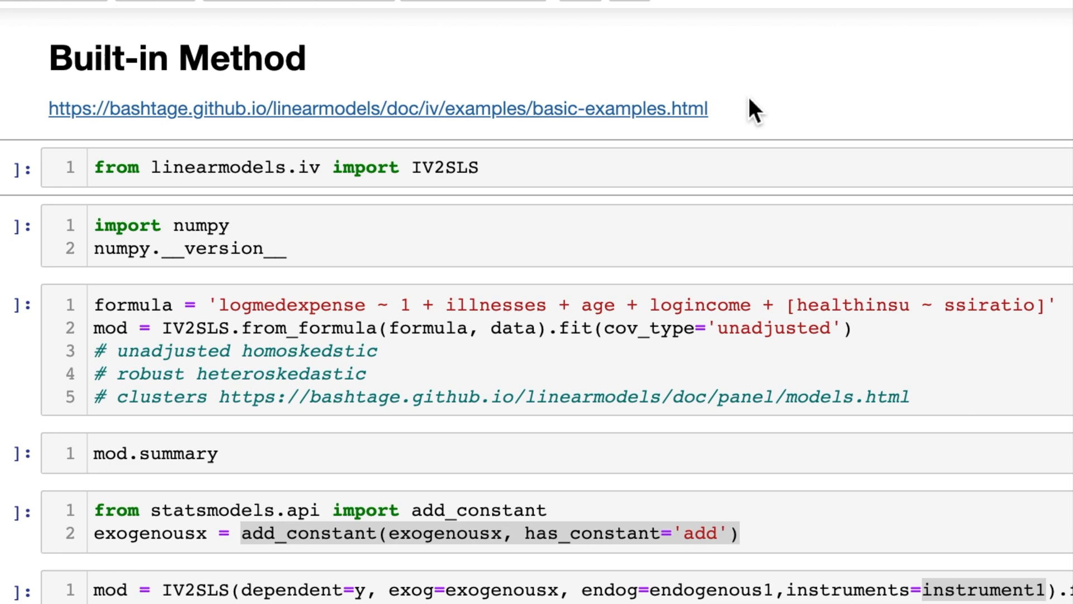
mouse_move(629, 134)
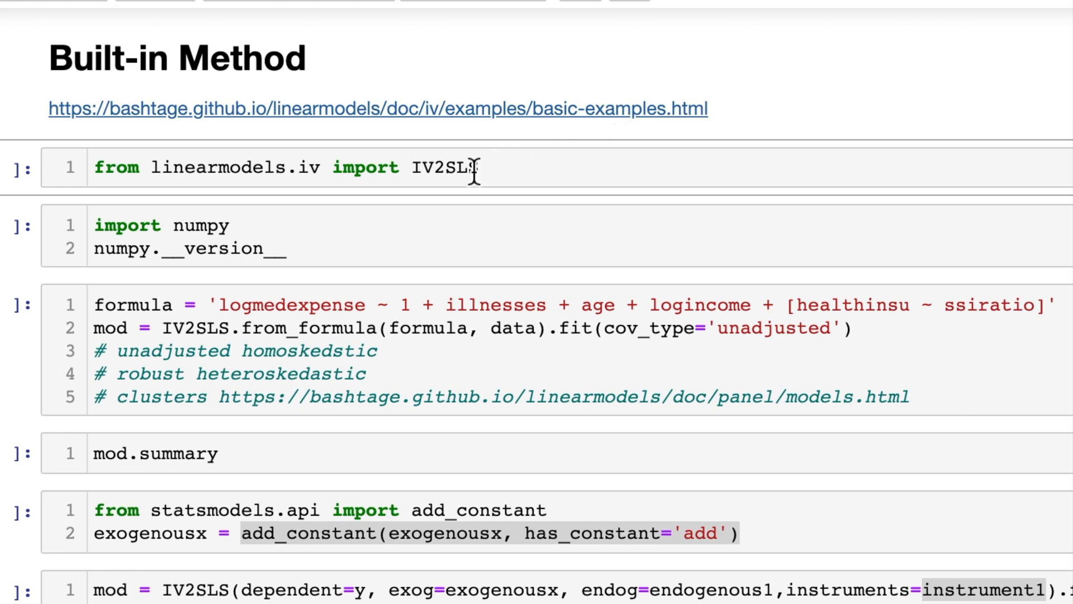
Highlight the IV2SLS import and the reported NumPy version 1.20.1.
double_click(445, 169)
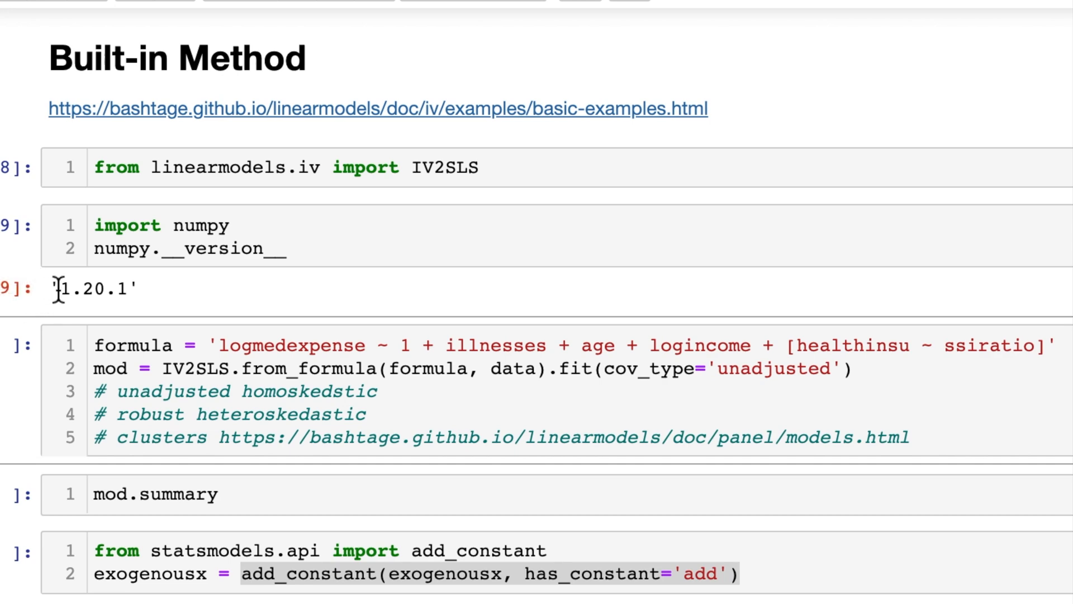
drag(62, 287, 134, 287)
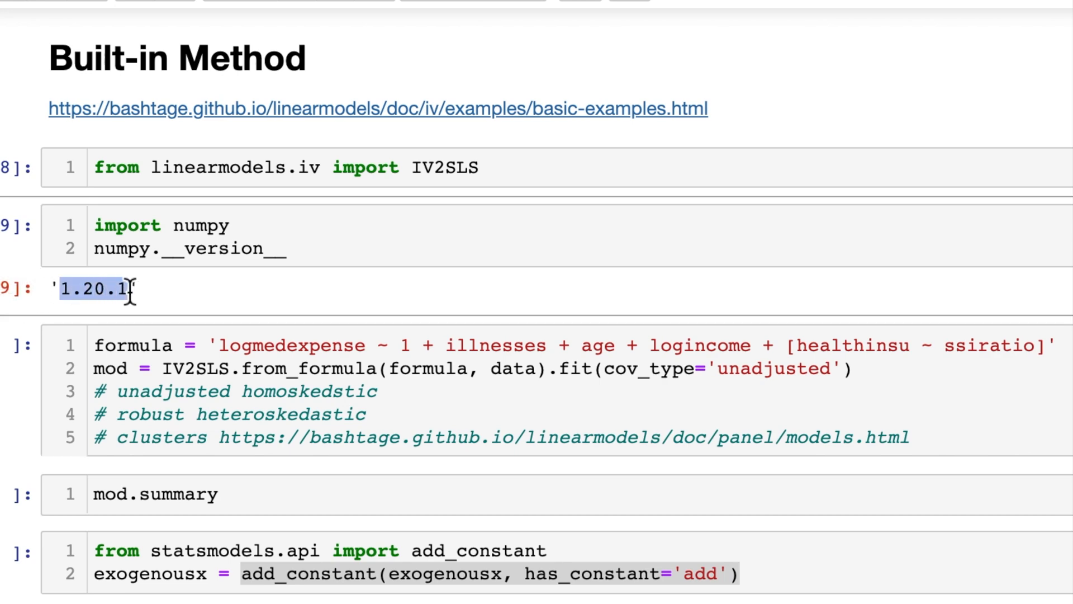
mouse_move(238, 273)
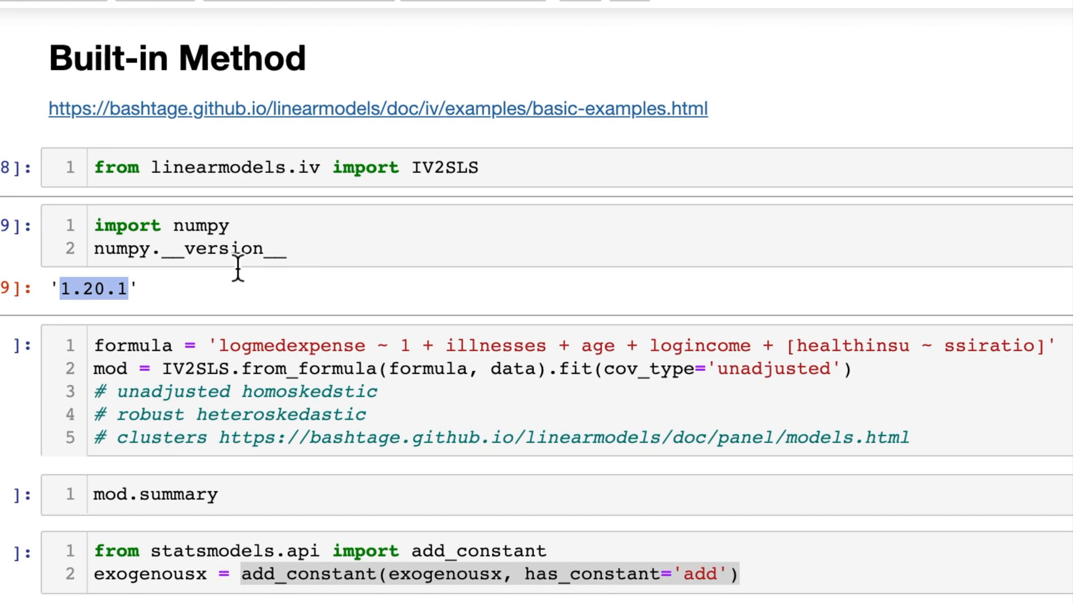
click(281, 247)
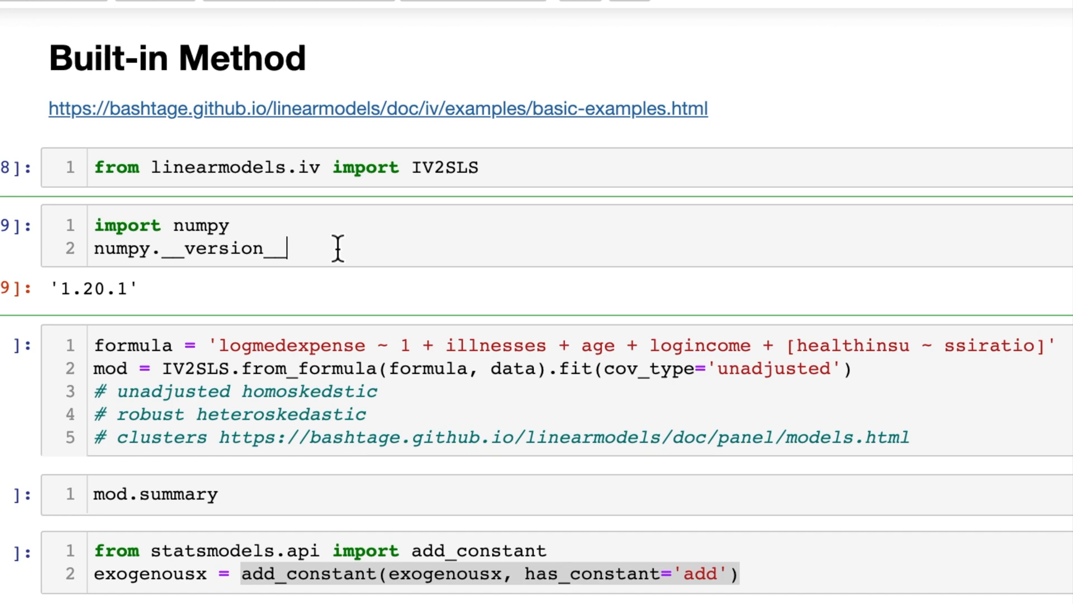
mouse_move(126, 342)
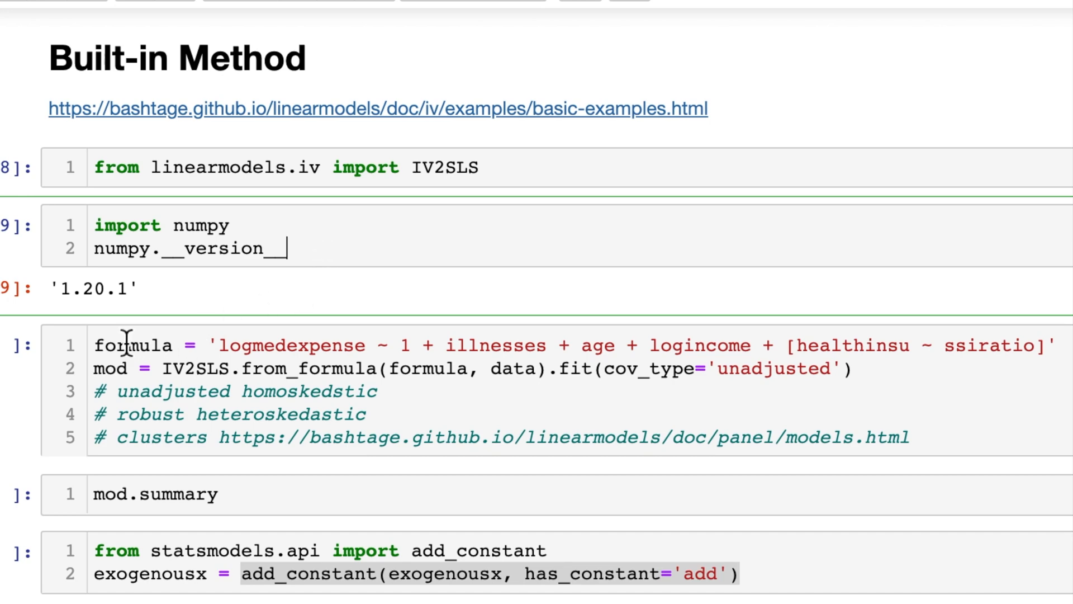
Highlight the formula variable names and the model-fitting expression on line 2.
double_click(133, 344)
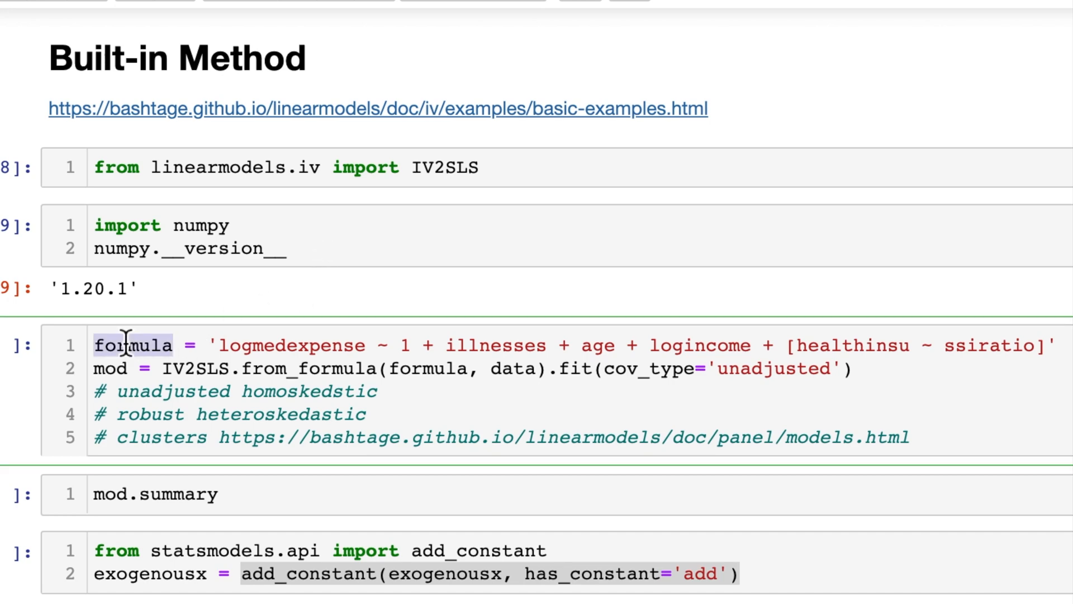
double_click(291, 345)
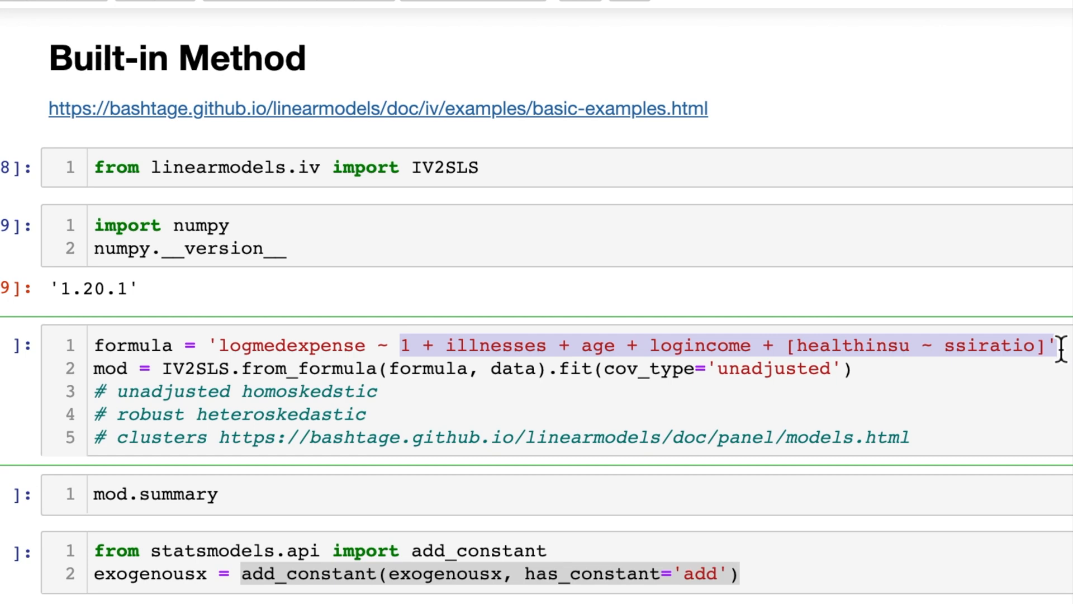
mouse_move(795, 414)
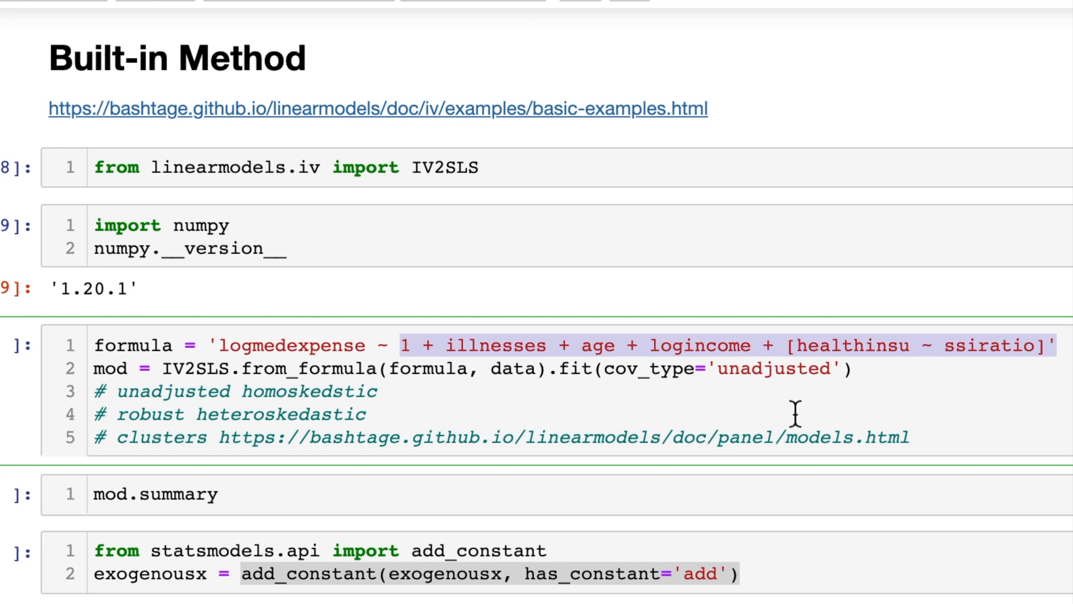
click(794, 345)
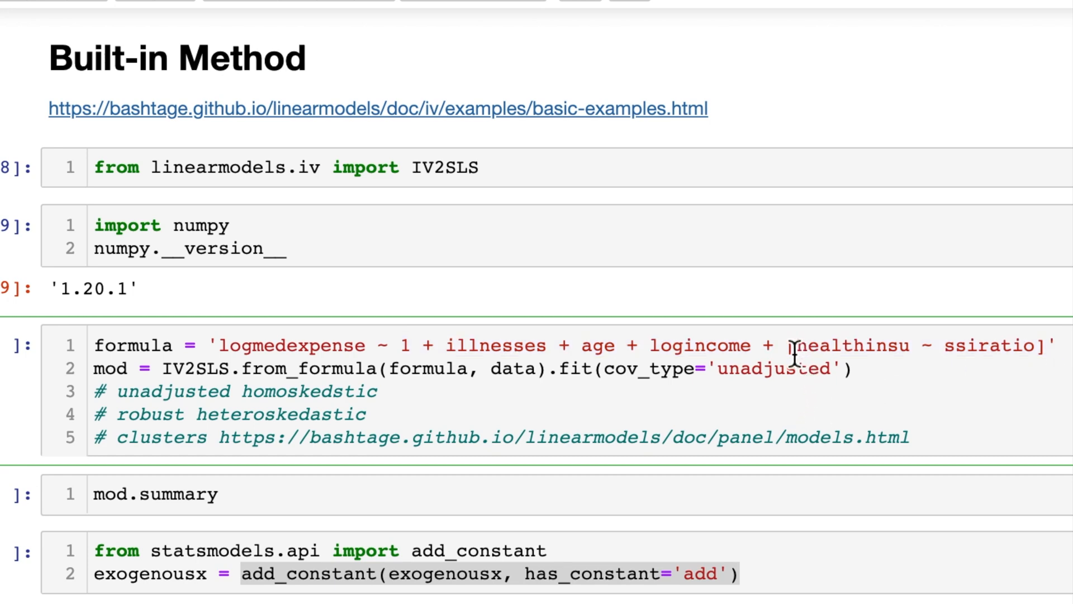
drag(790, 345, 1034, 345)
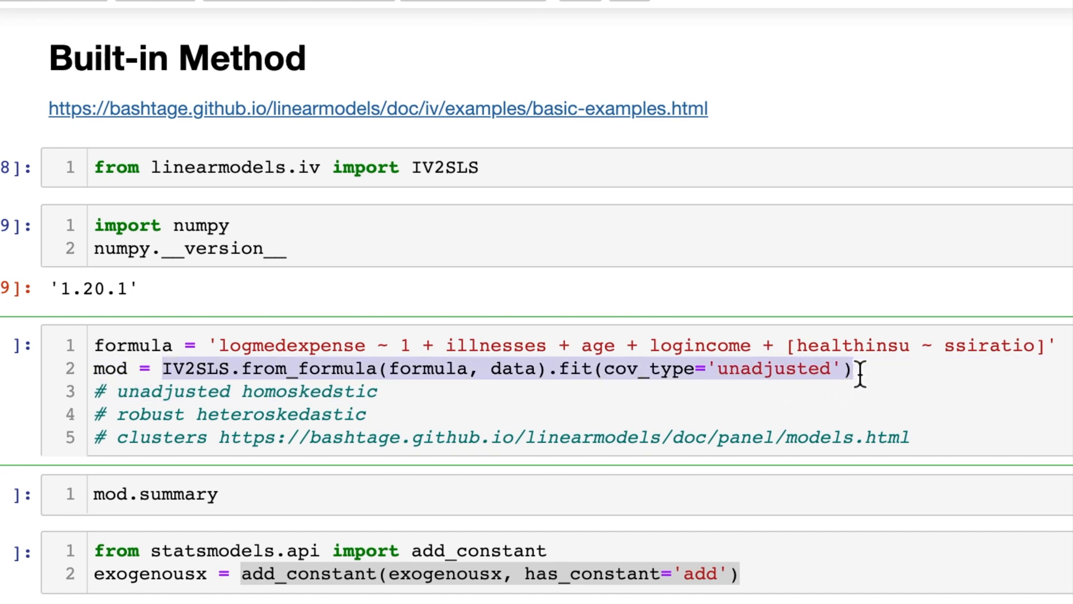
Highlight the data argument, the unadjusted covariance option, and covariance types in comments.
double_click(427, 369)
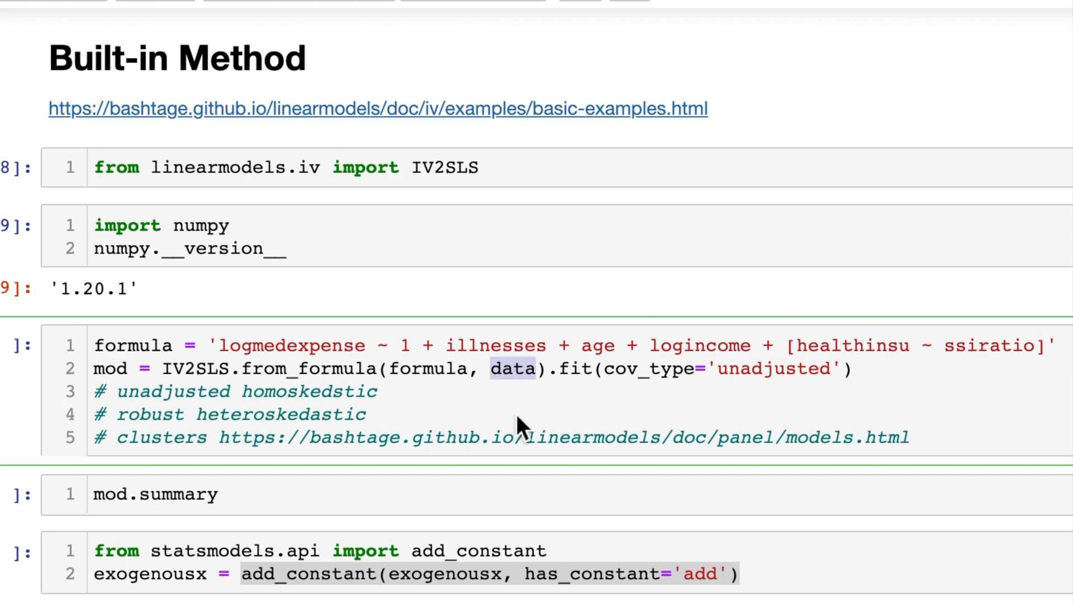
mouse_move(762, 385)
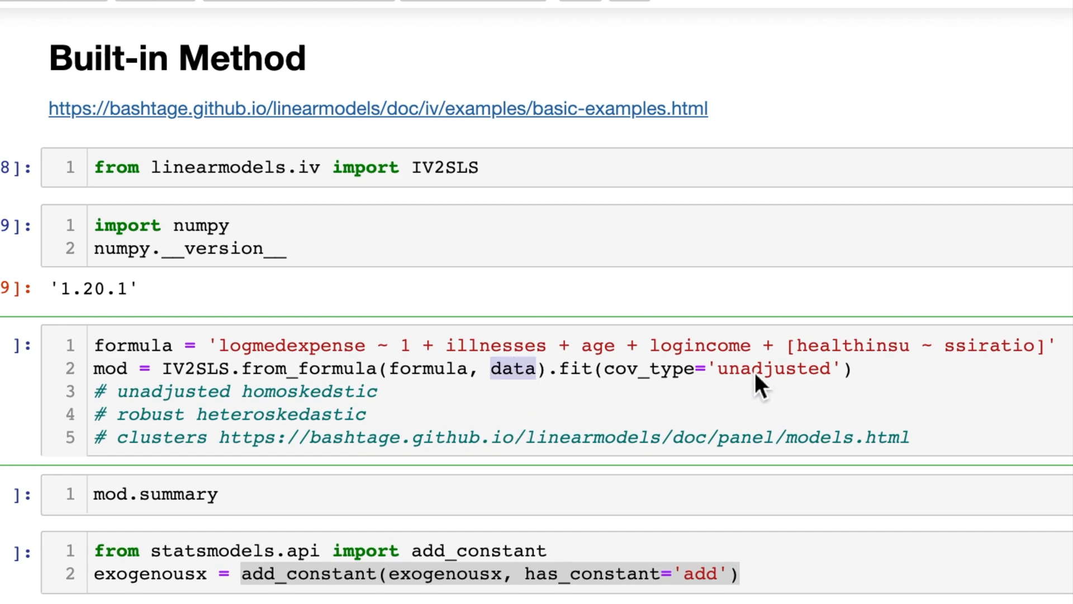
double_click(773, 368)
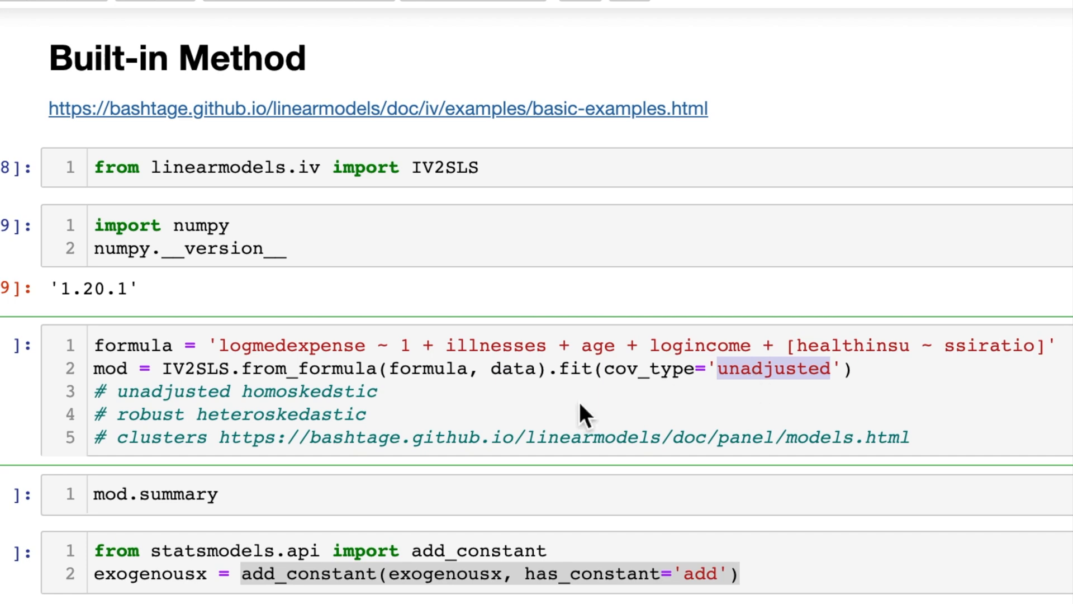
double_click(172, 390)
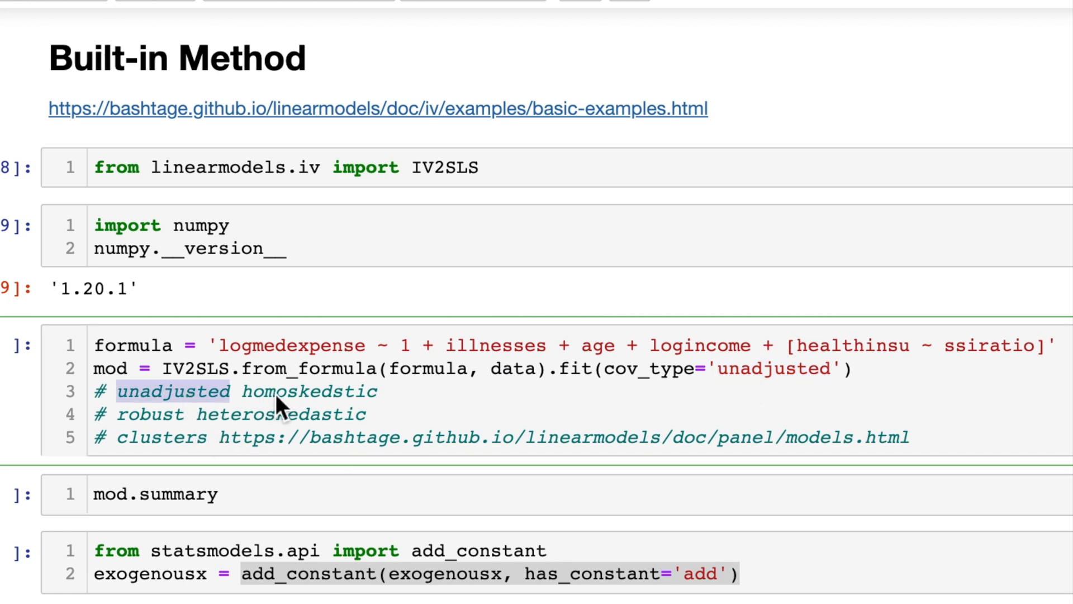
double_click(151, 413)
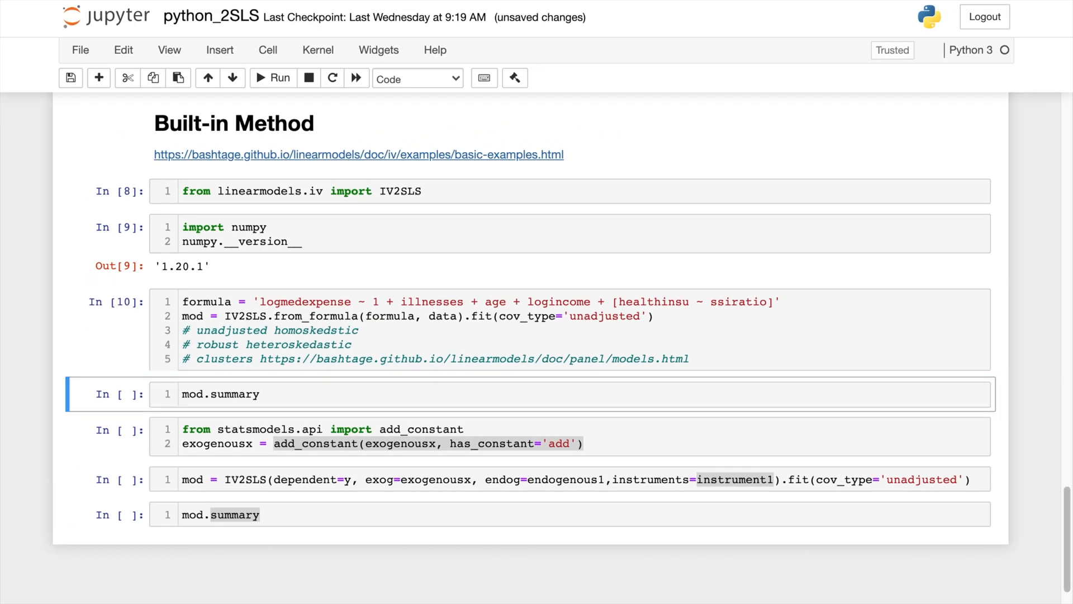
Run mod.summary and scroll to the estimates for Intercept, illnesses, age, logincome, healthinsu.
click(272, 78)
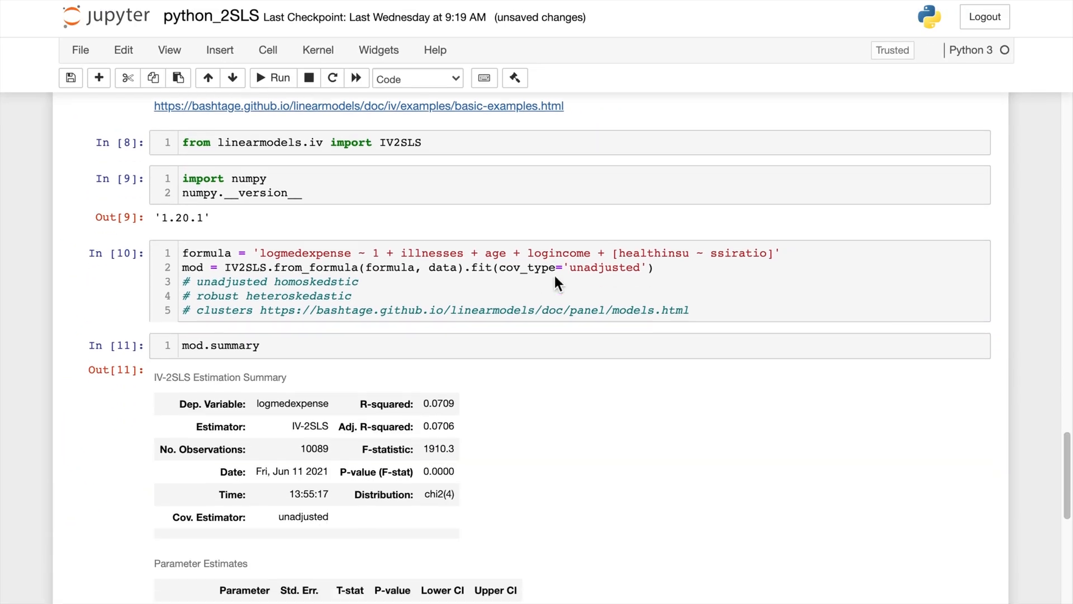
scroll(down, 3)
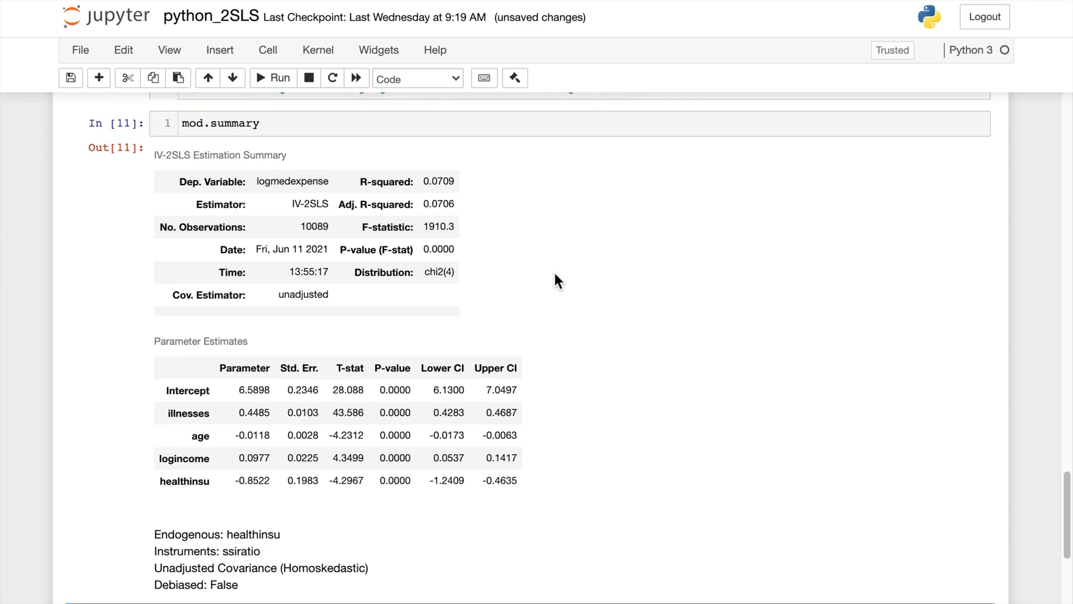
scroll(down, 3)
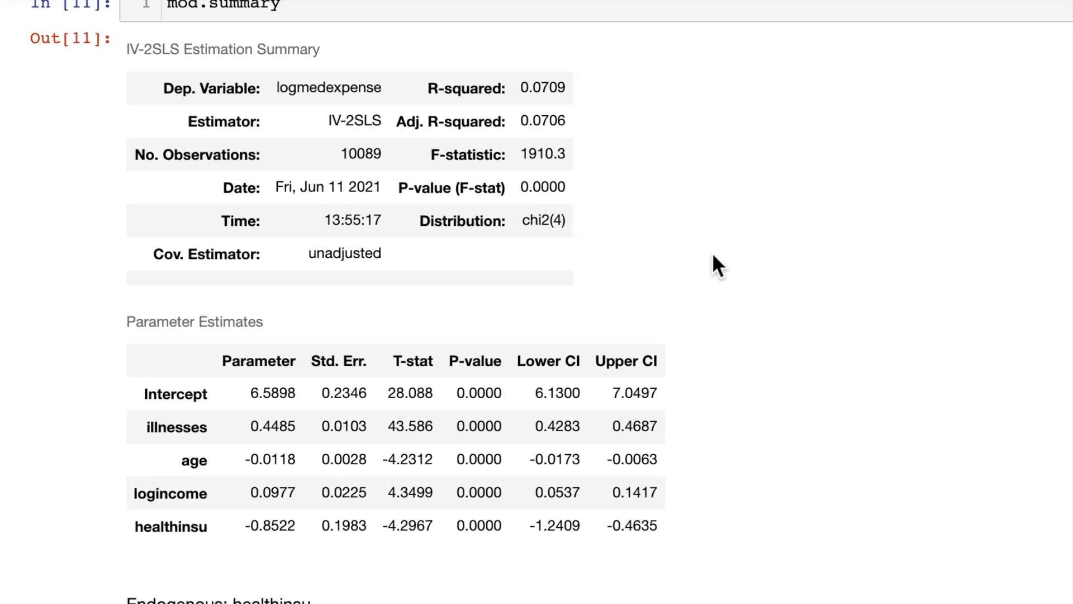
scroll(down, 3)
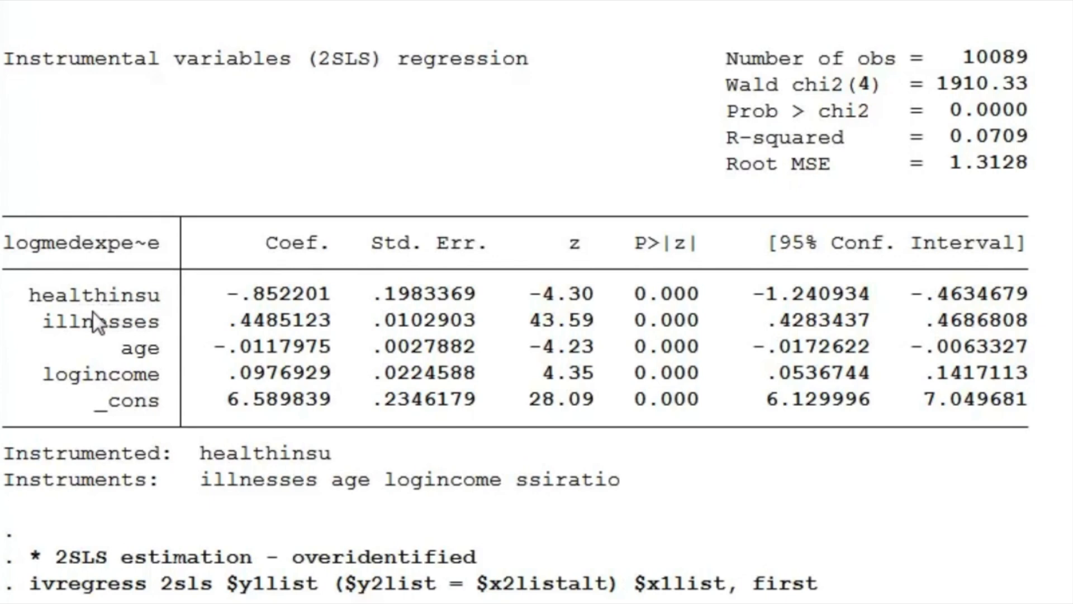
mouse_move(335, 299)
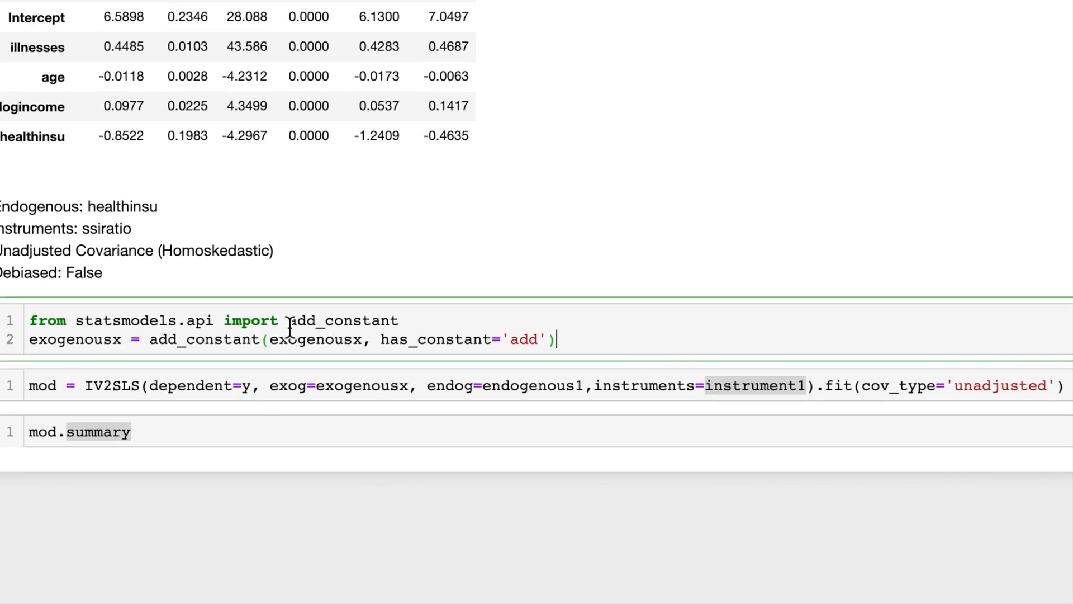
double_click(342, 320)
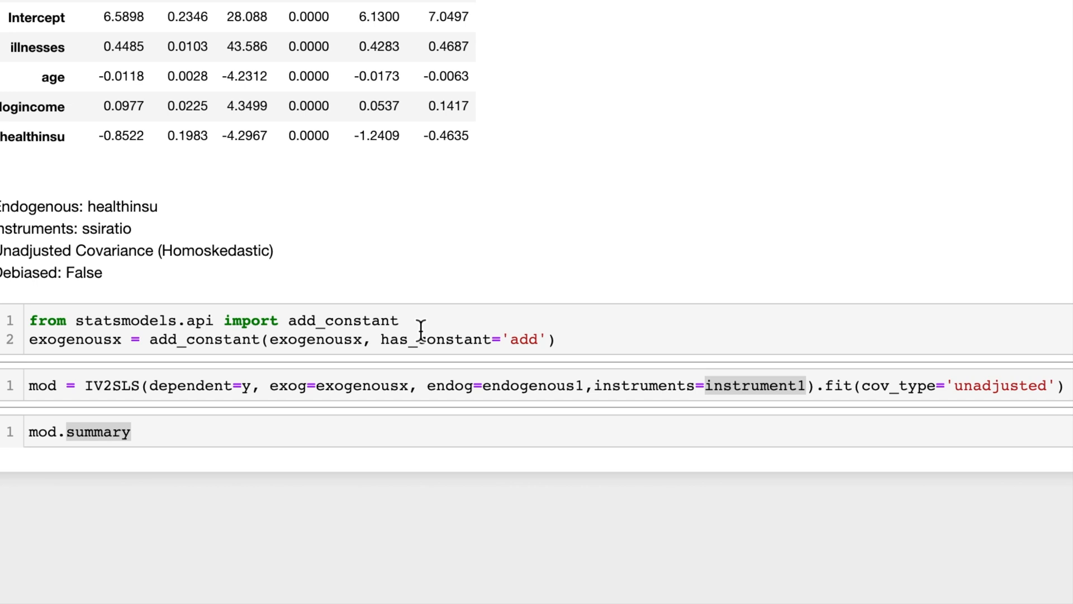
mouse_move(373, 380)
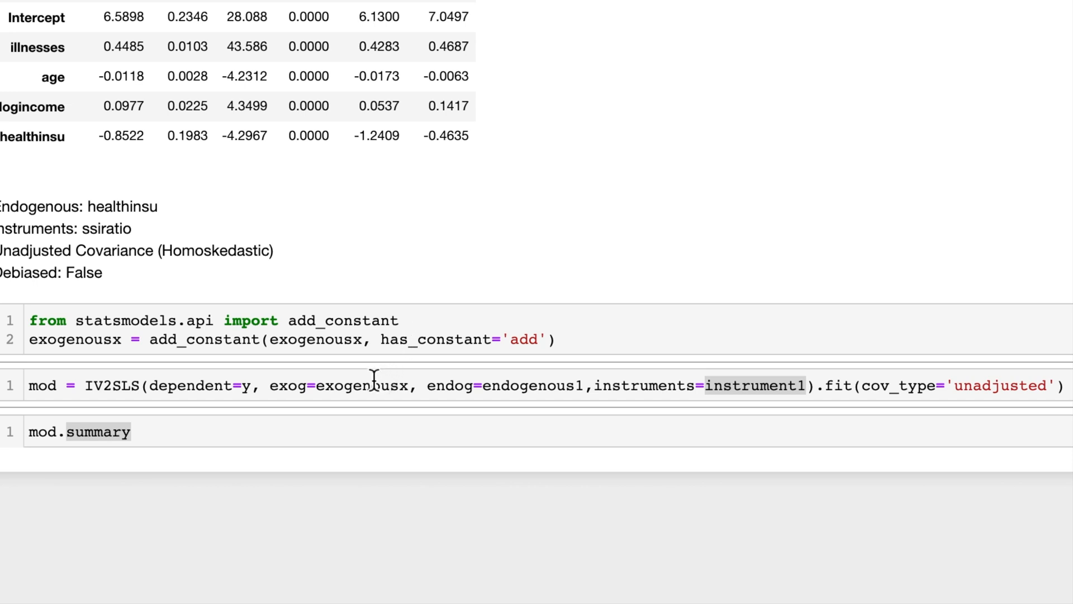
double_click(362, 385)
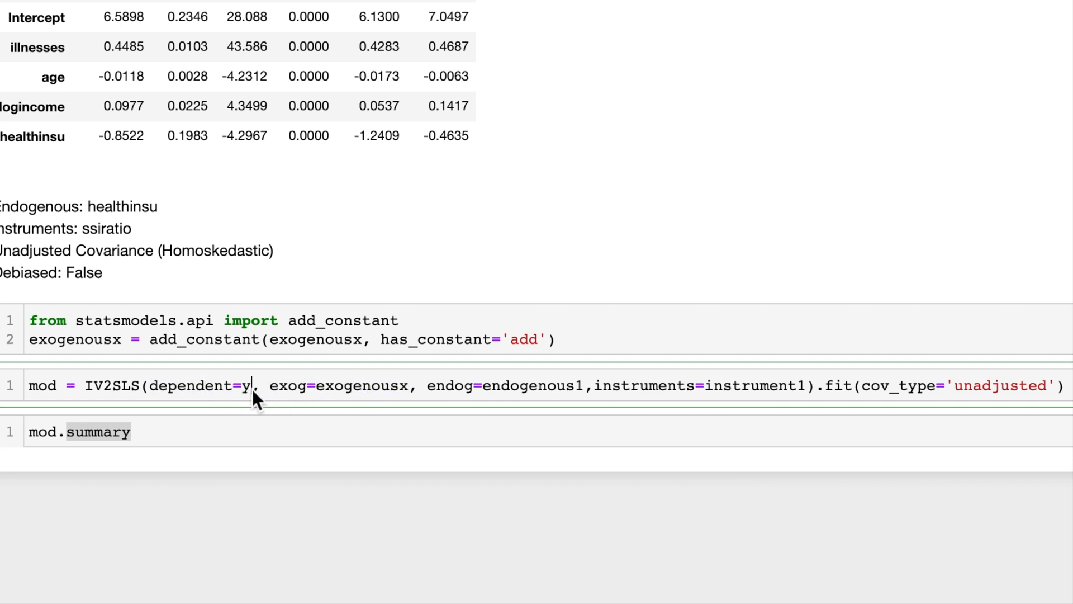
double_click(244, 385)
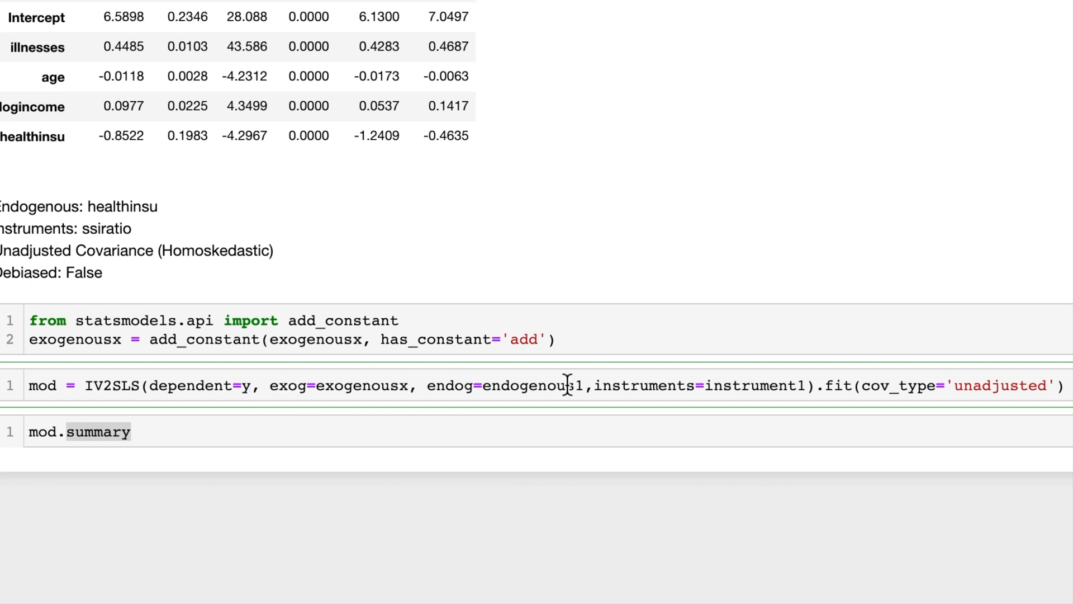
double_click(537, 385)
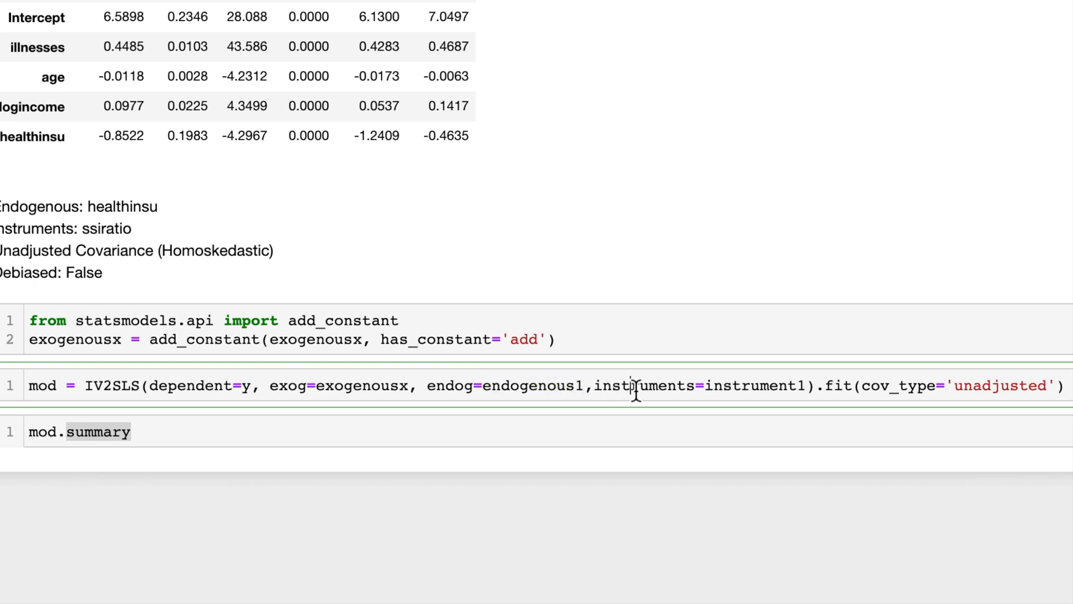
double_click(756, 385)
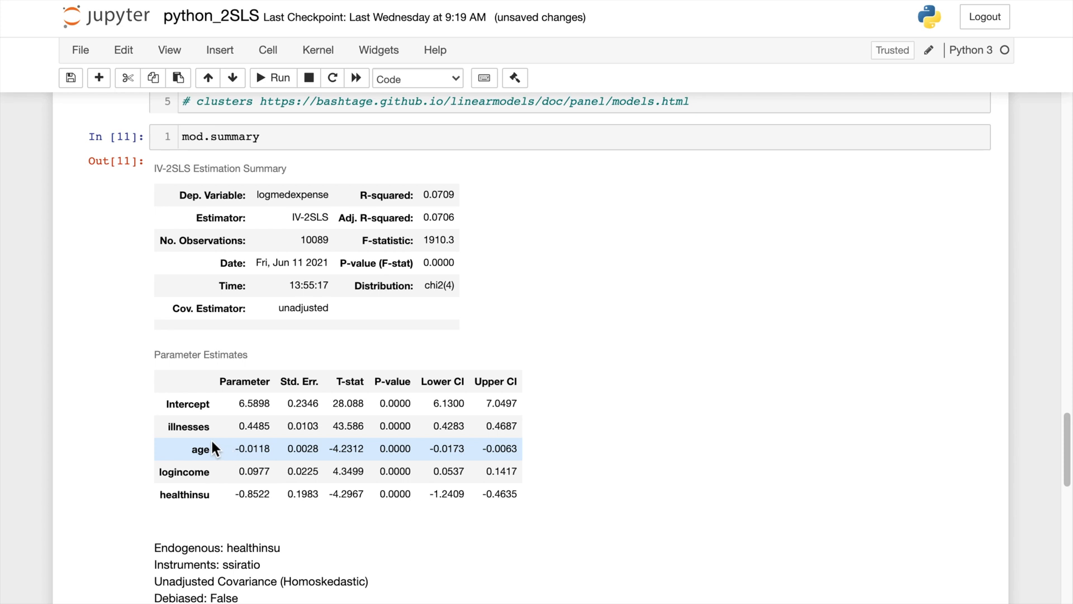
double_click(194, 470)
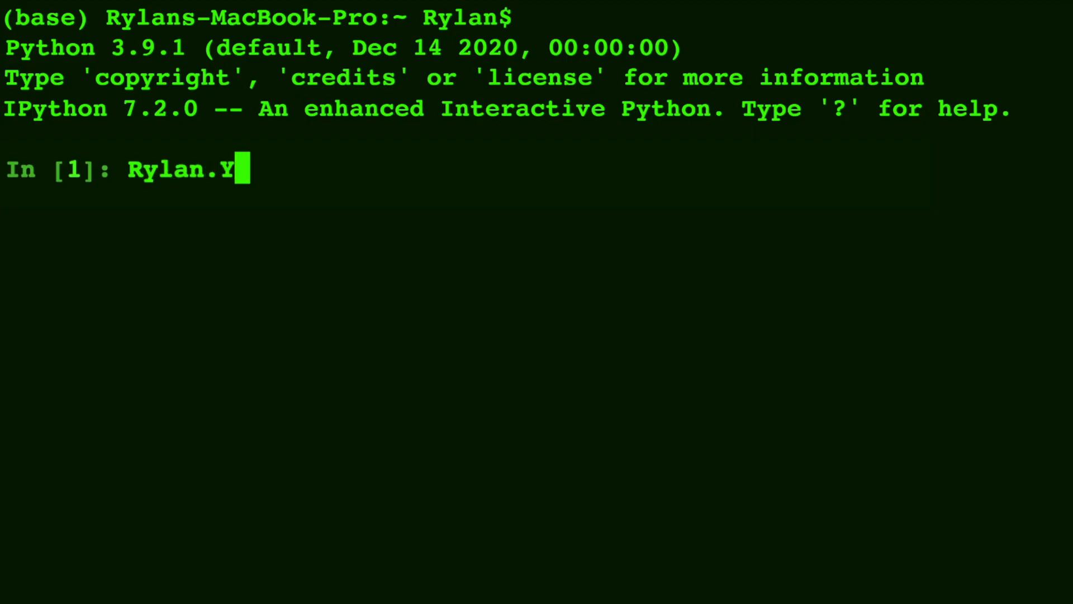
Run the outro command in the Terminal IPython session to display the topic-word banner.
key(enter)
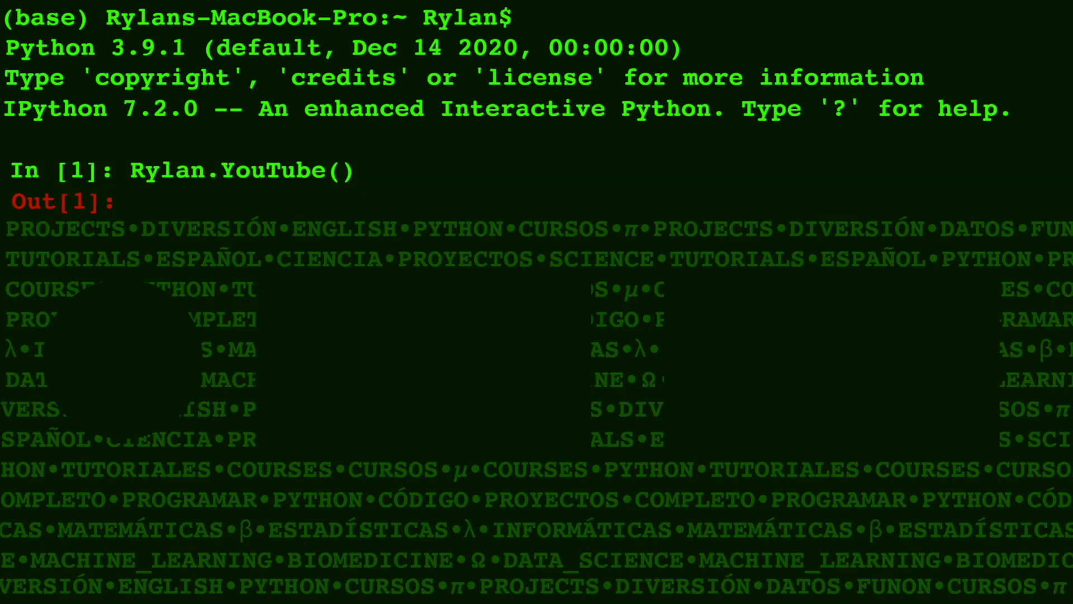